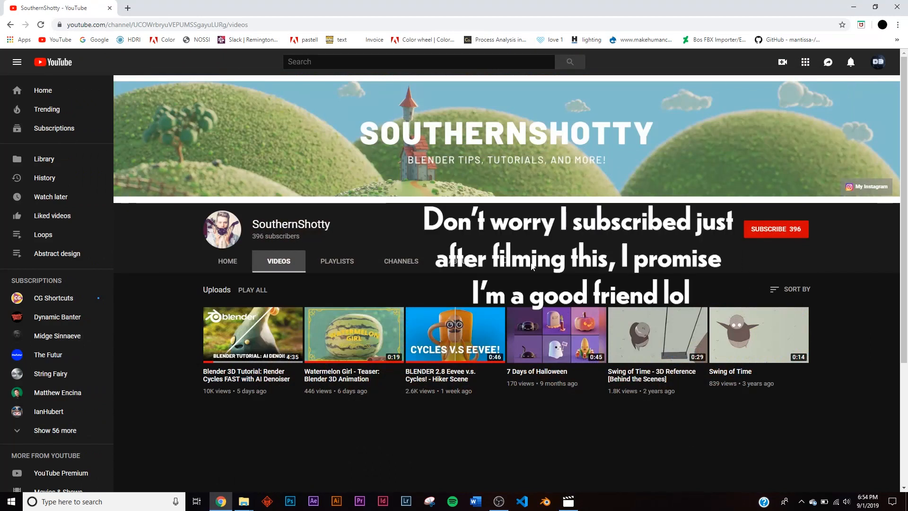
mouse_move(498, 163)
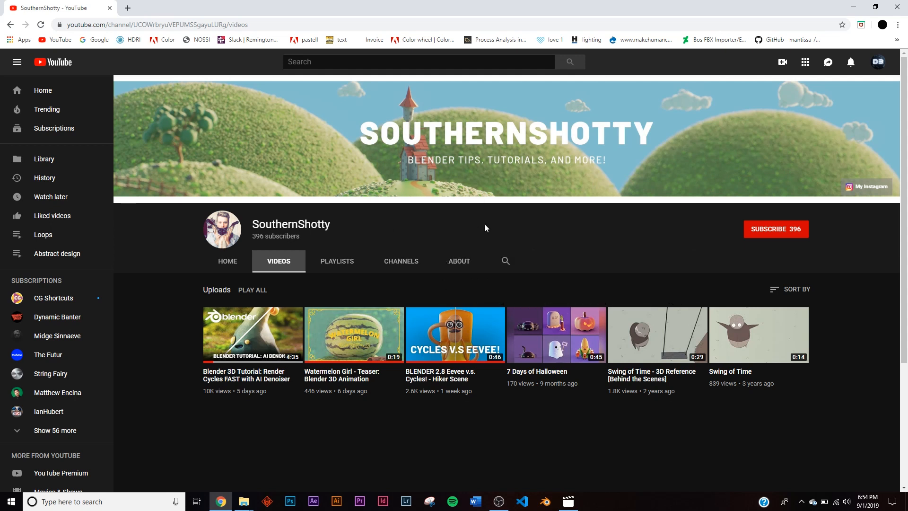
mouse_move(396, 218)
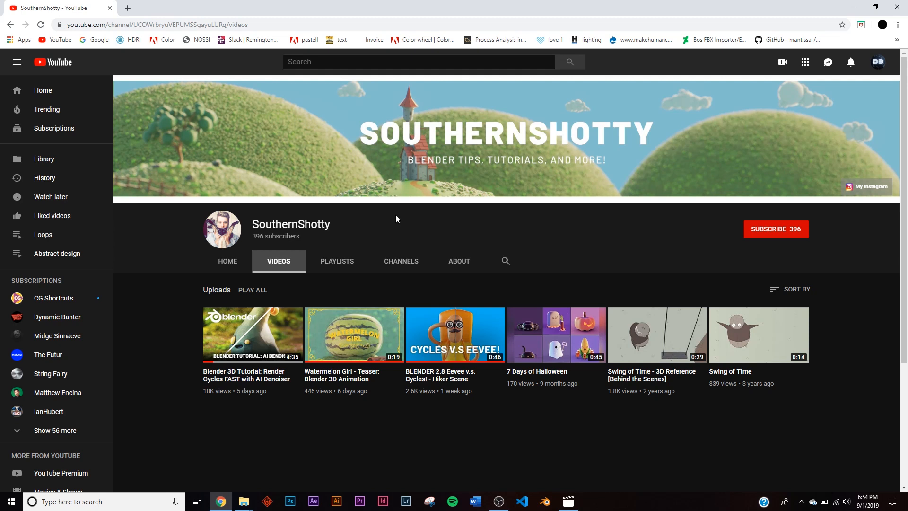
- Start a new file with a large plane and begin subdividing it with 30 cuts
click(543, 501)
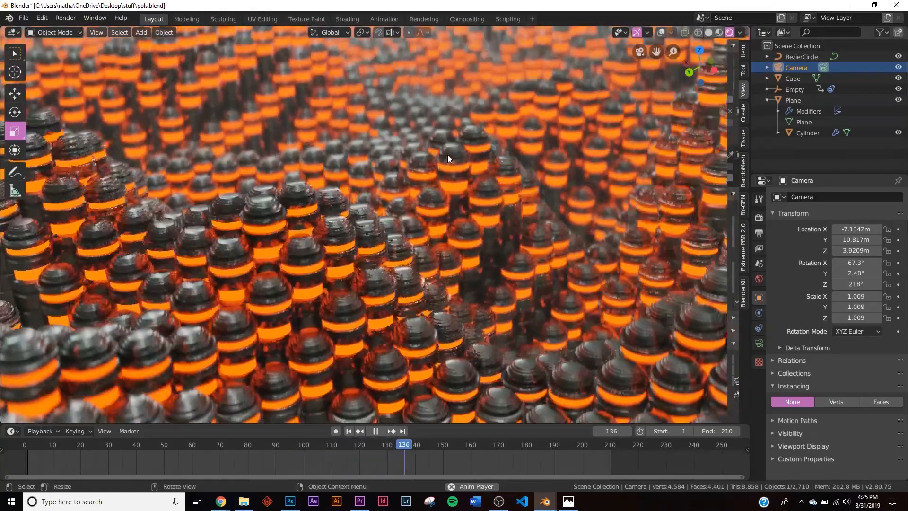
click(376, 432)
text(30)
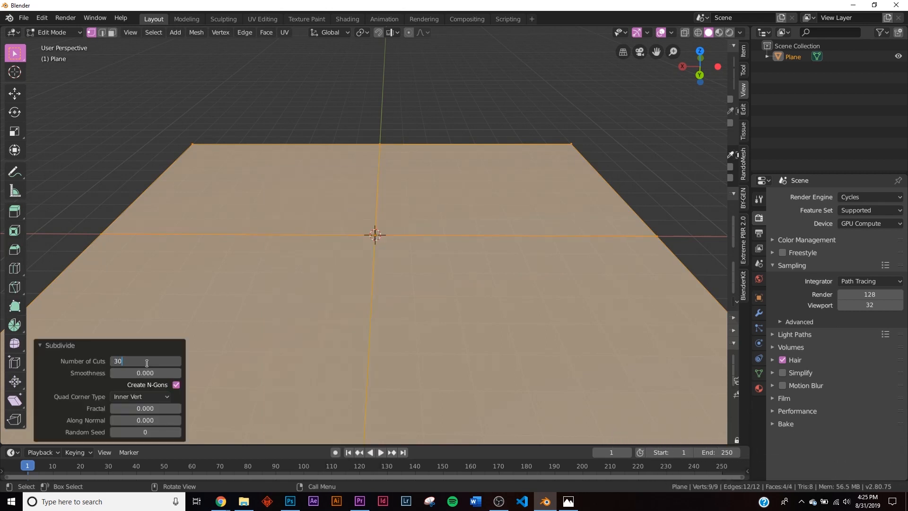
- Confirm the 30-cut subdivision and add a Displace modifier driven by a Clouds texture
key(Return)
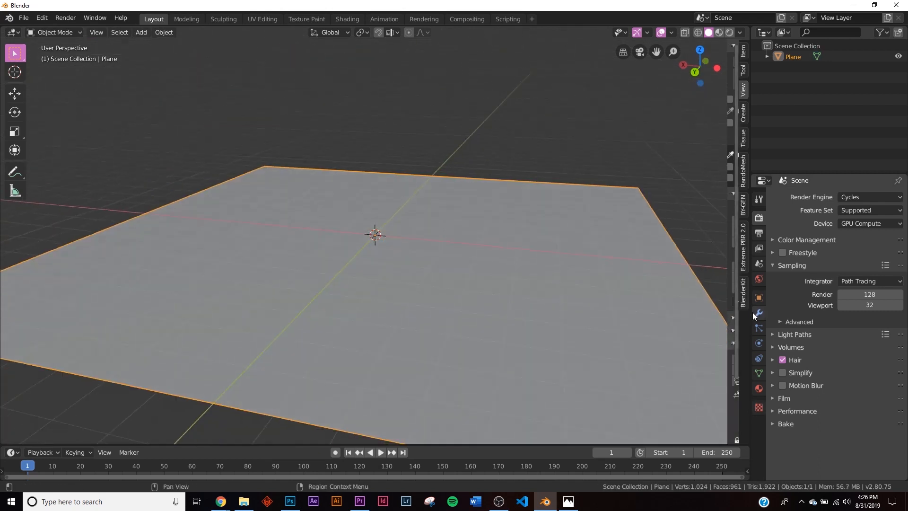
click(829, 197)
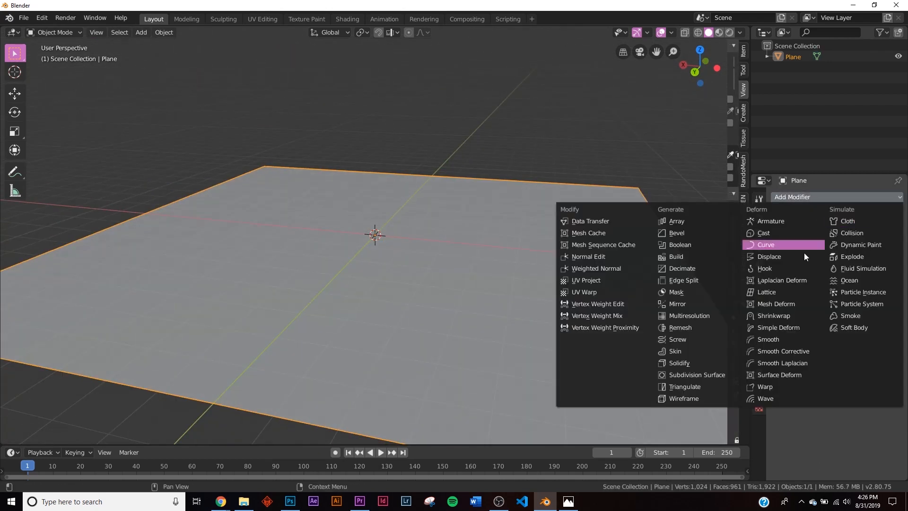
click(768, 256)
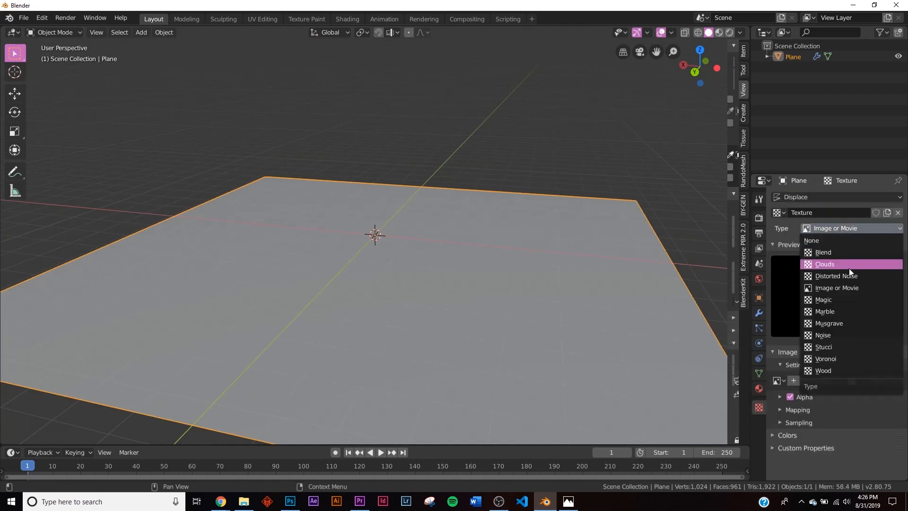
click(824, 264)
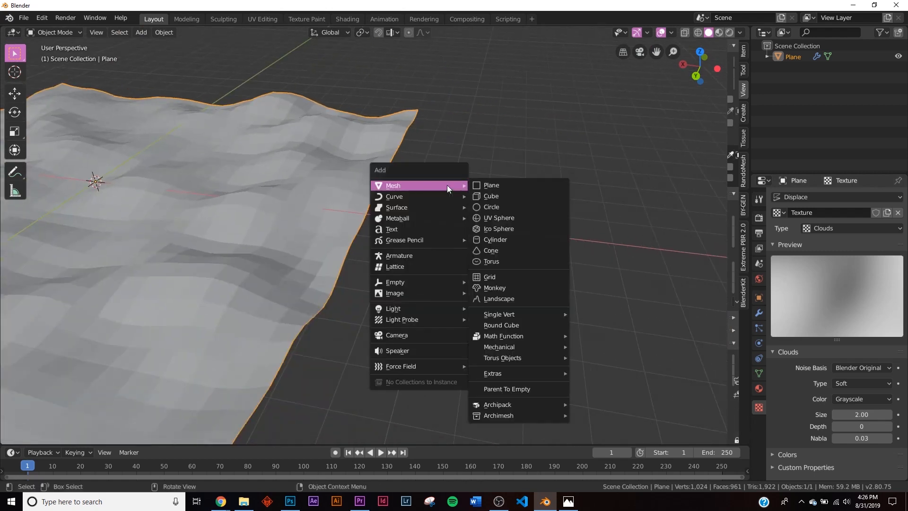
mouse_move(495, 239)
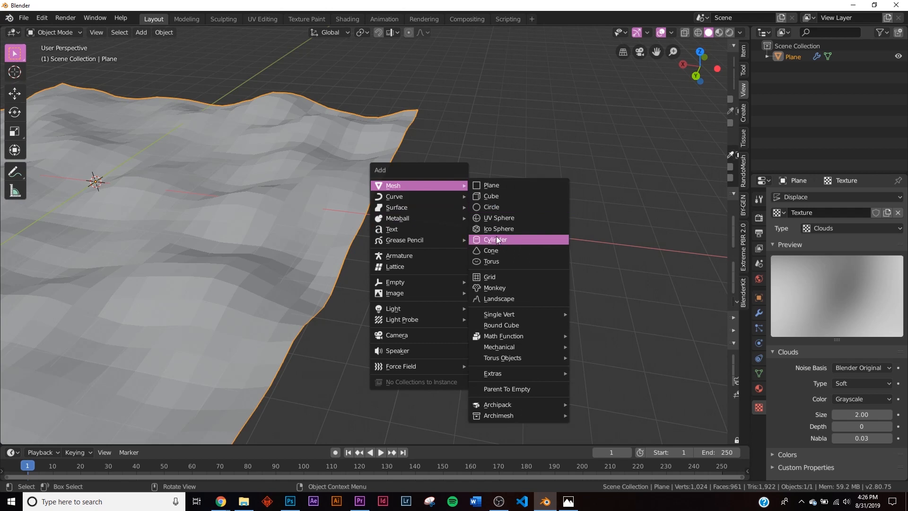
- Add a cylinder and parent it to the wavy plane with Ctrl+P Object
click(495, 239)
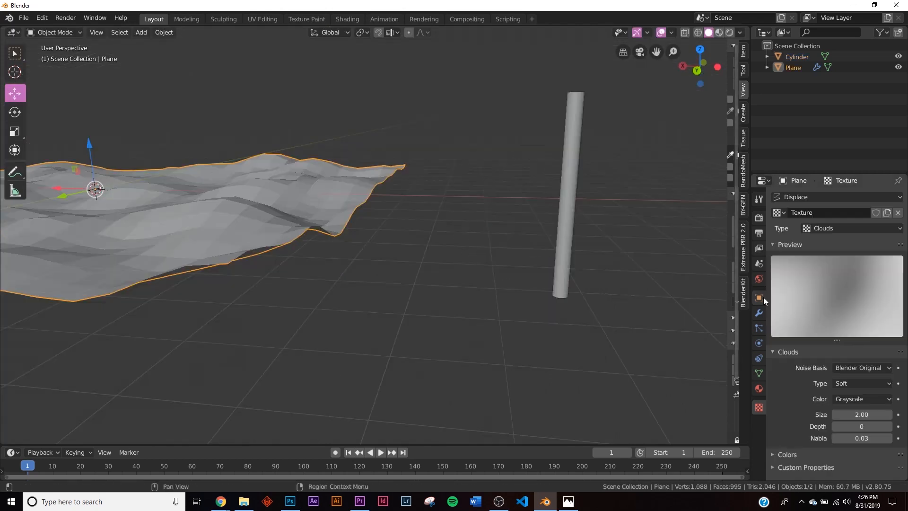
click(759, 297)
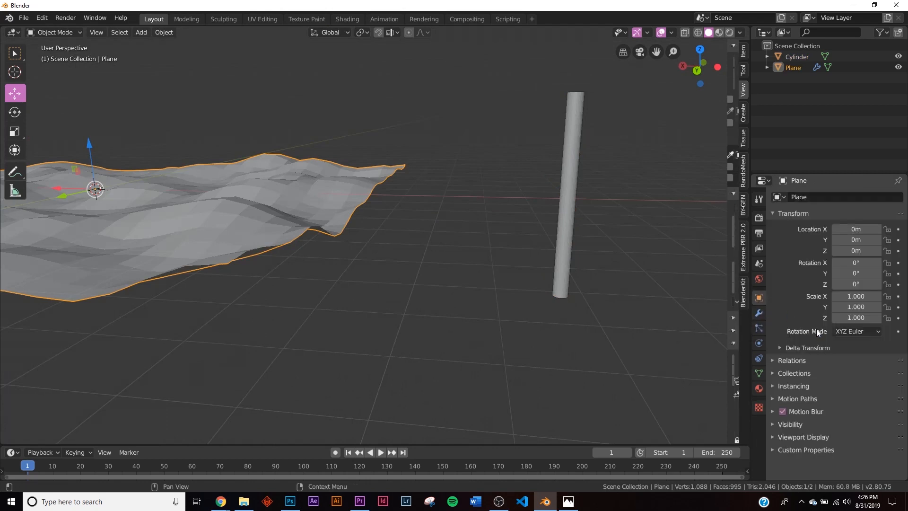
mouse_move(804, 421)
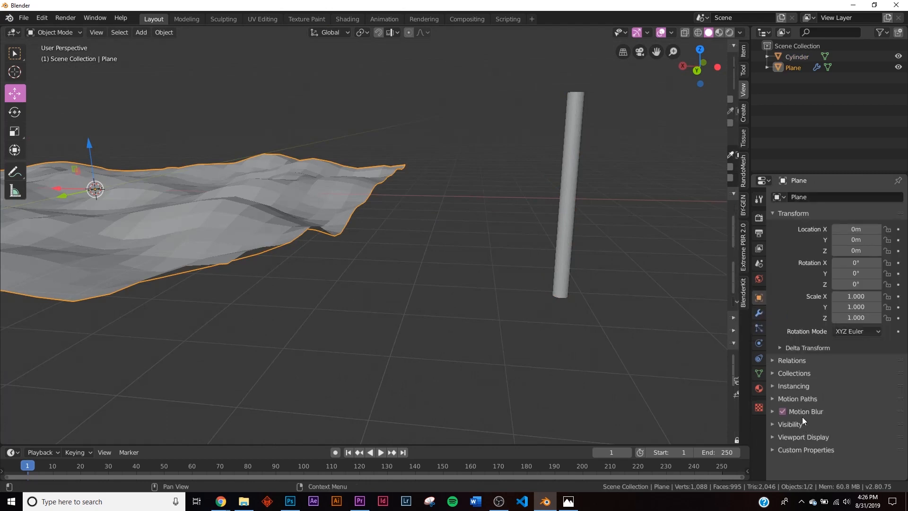
click(793, 386)
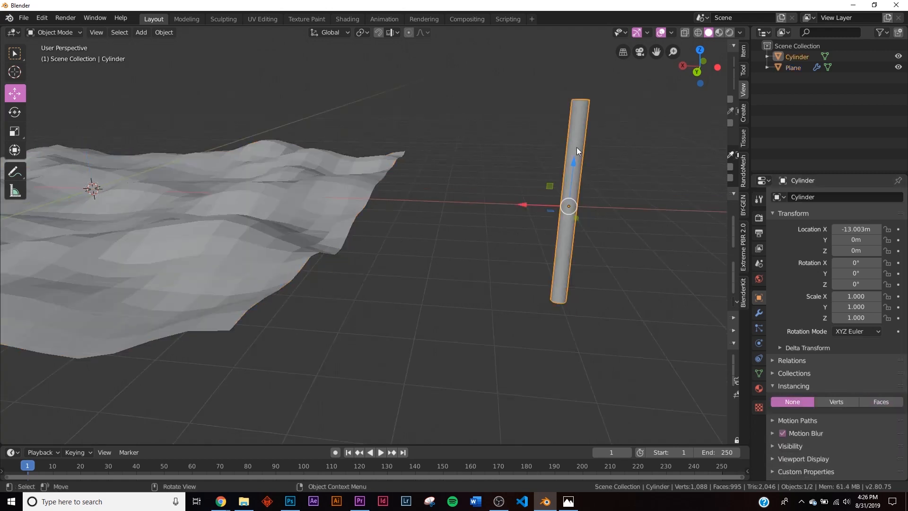
click(296, 211)
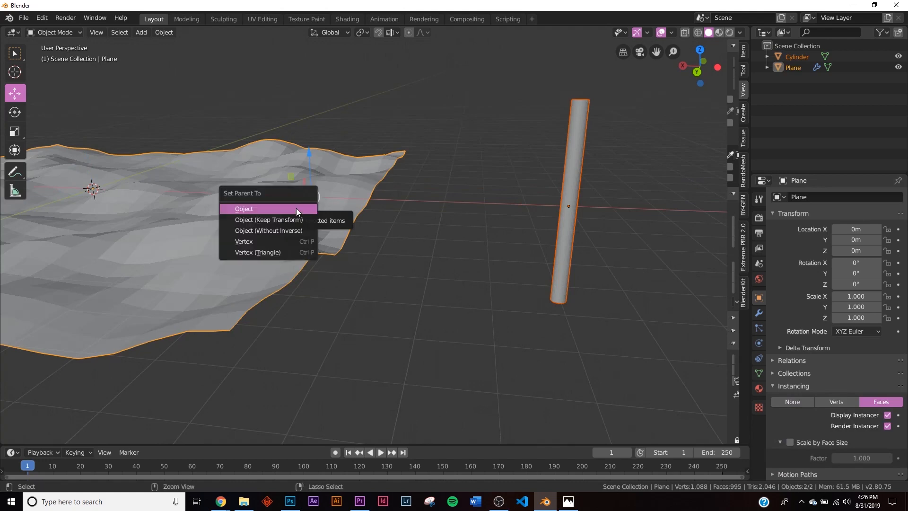
click(244, 208)
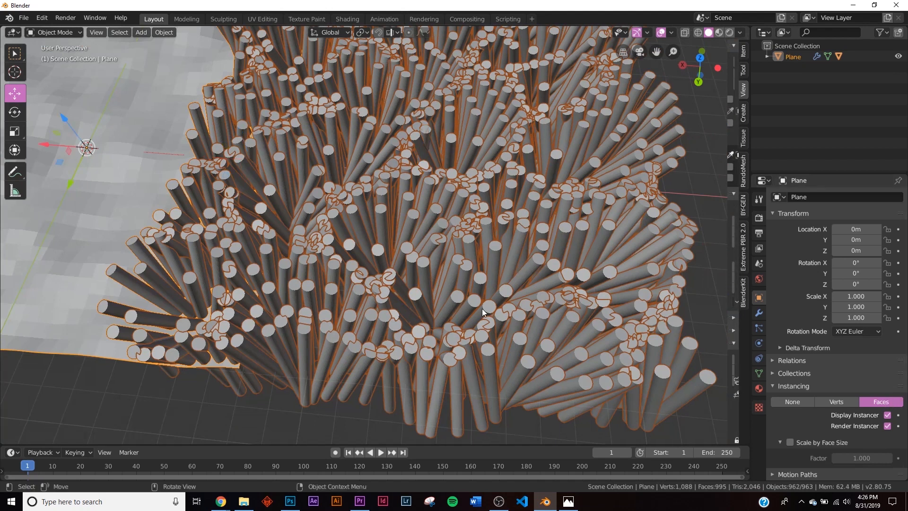
- Set the plane's Instancing to Verts so cylinders stand on every vertex
click(836, 401)
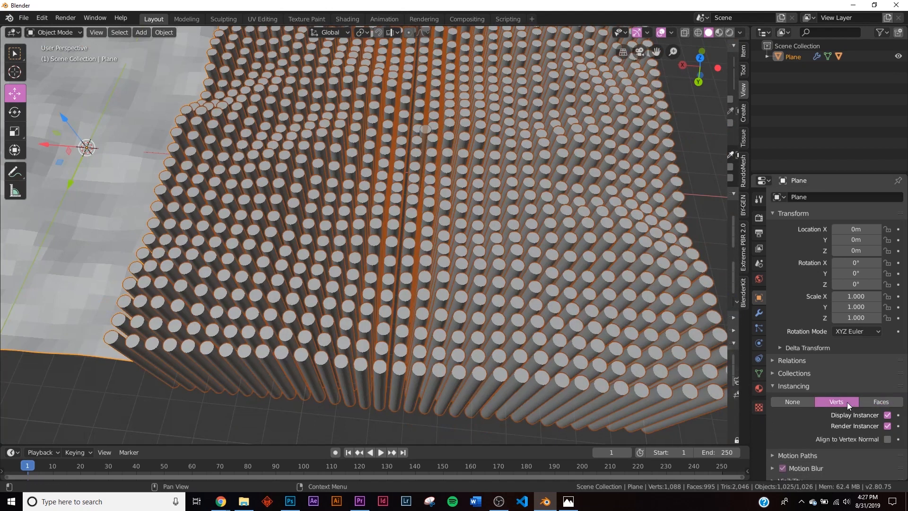
click(881, 401)
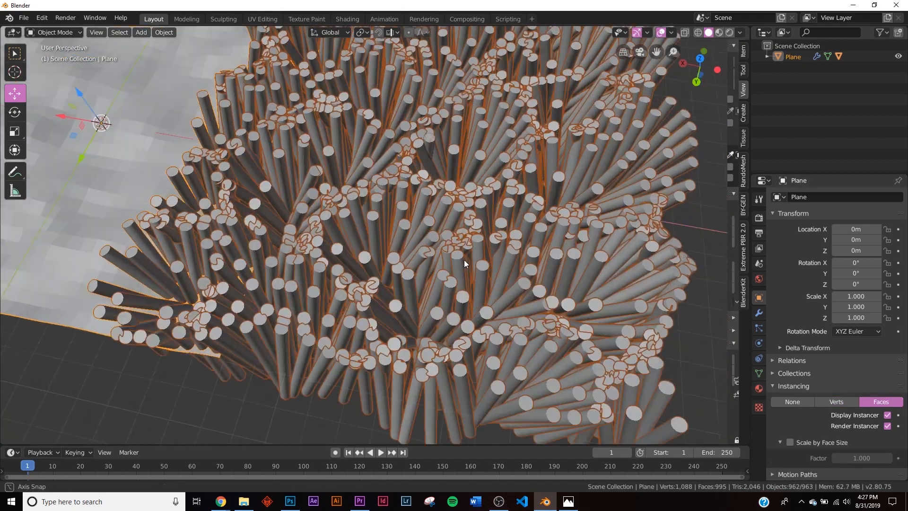
click(836, 402)
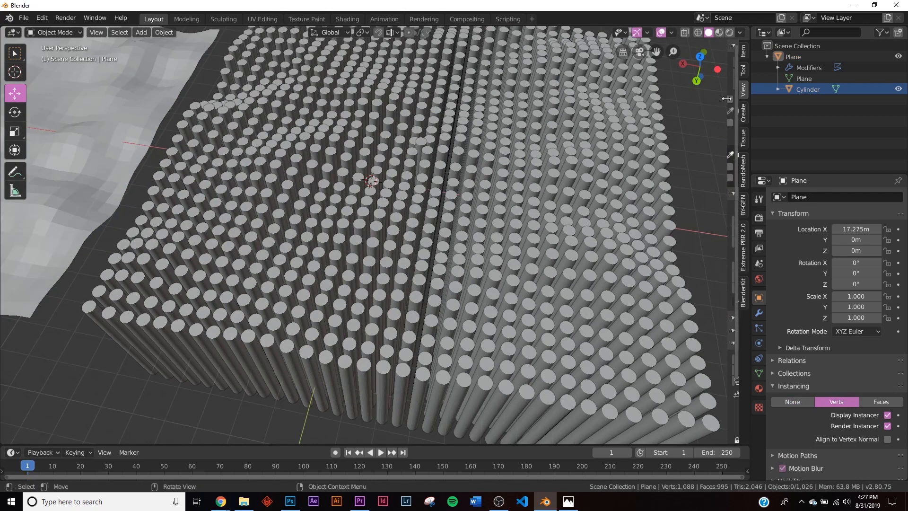
click(792, 402)
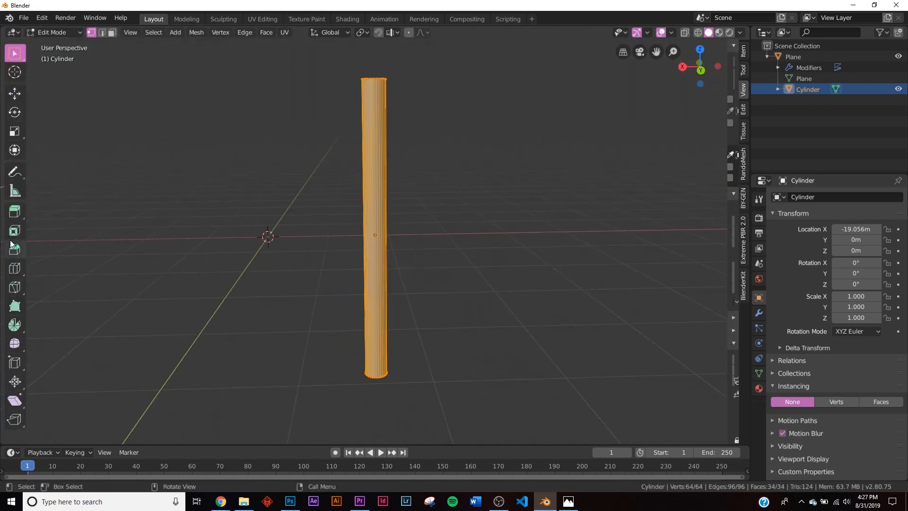
mouse_move(15, 268)
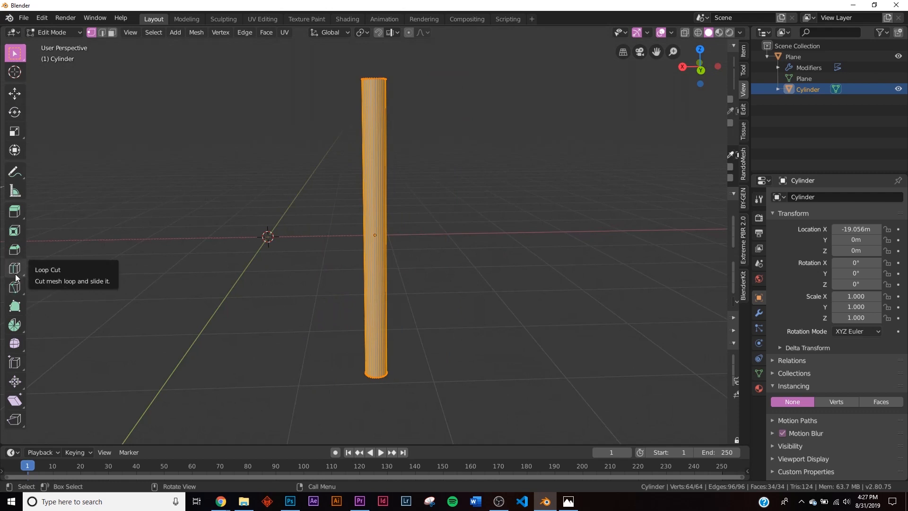
- Add loop cuts to the cylinder and scale a ring inward for a ribbed profile
click(14, 268)
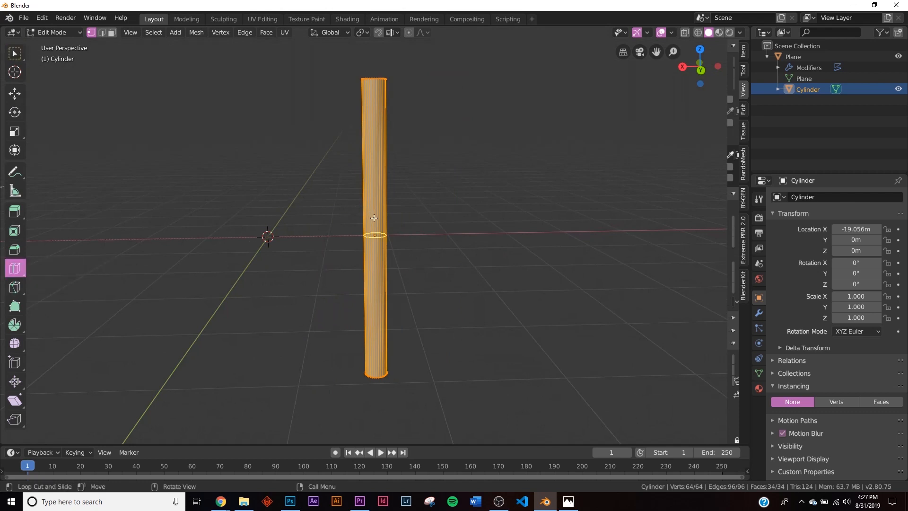
click(375, 103)
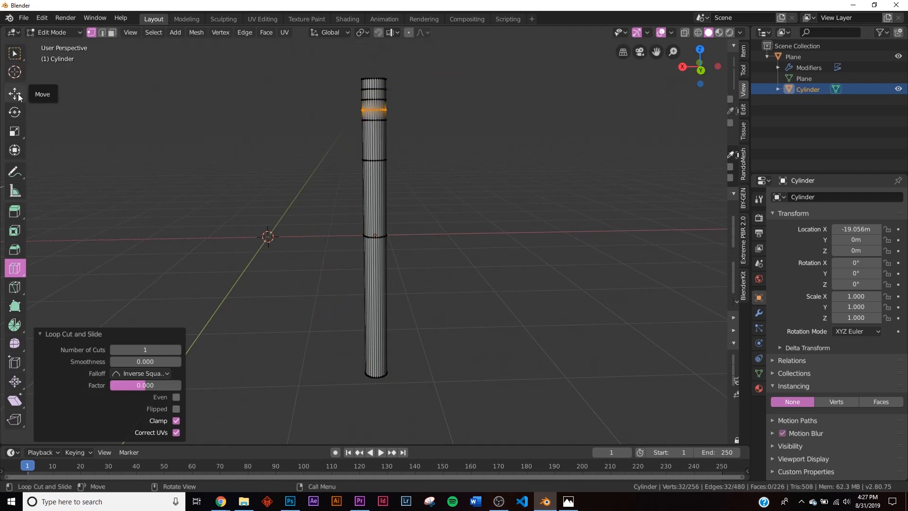
click(406, 113)
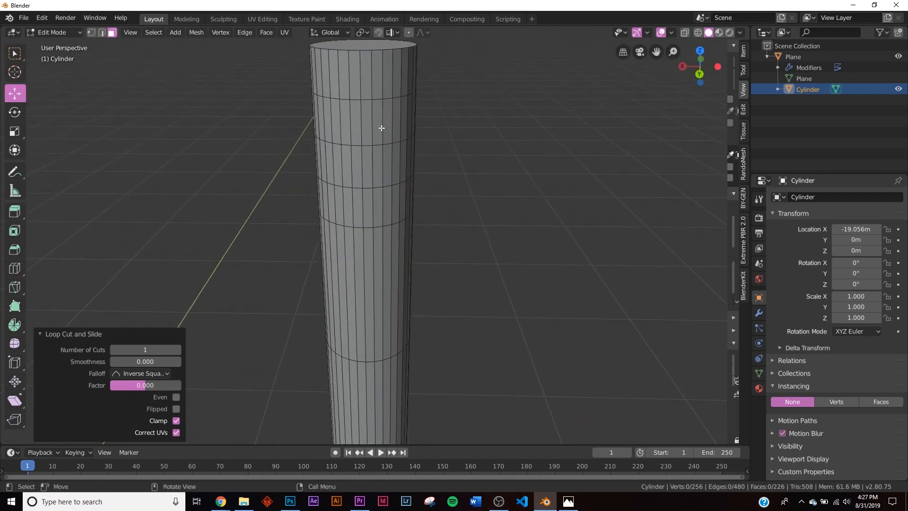
mouse_move(375, 116)
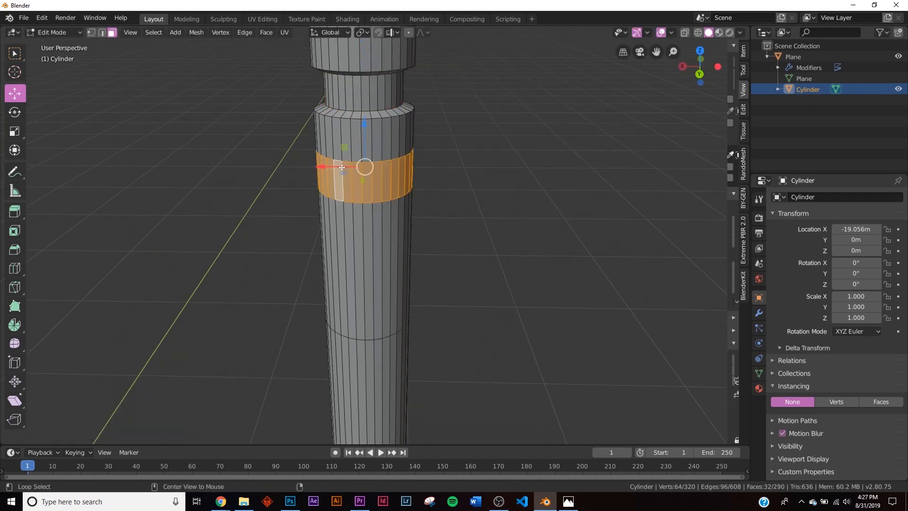
key(s)
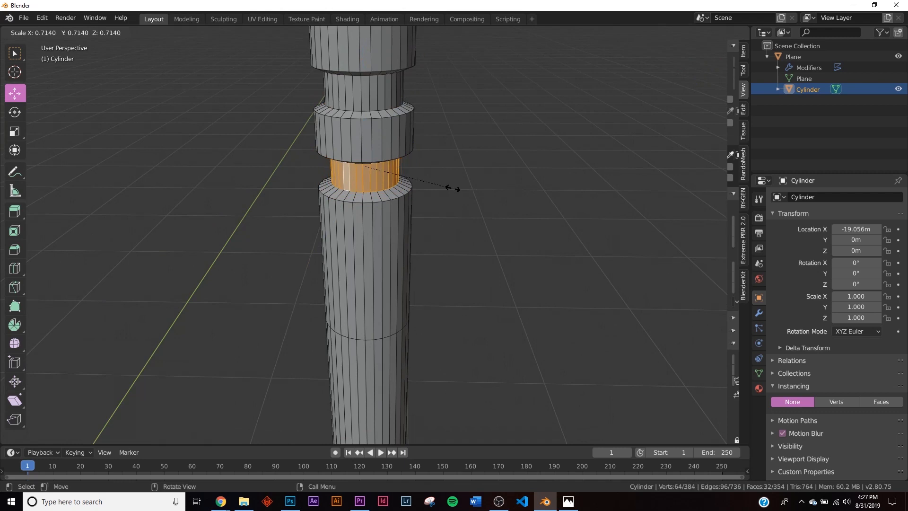
key(Tab)
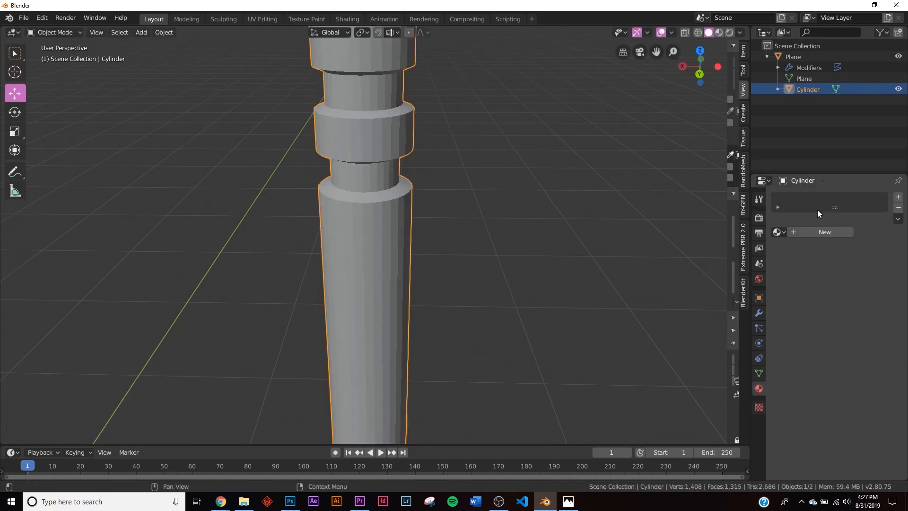
- Give the cylinder a second Emission material in orange at strength 10
click(825, 232)
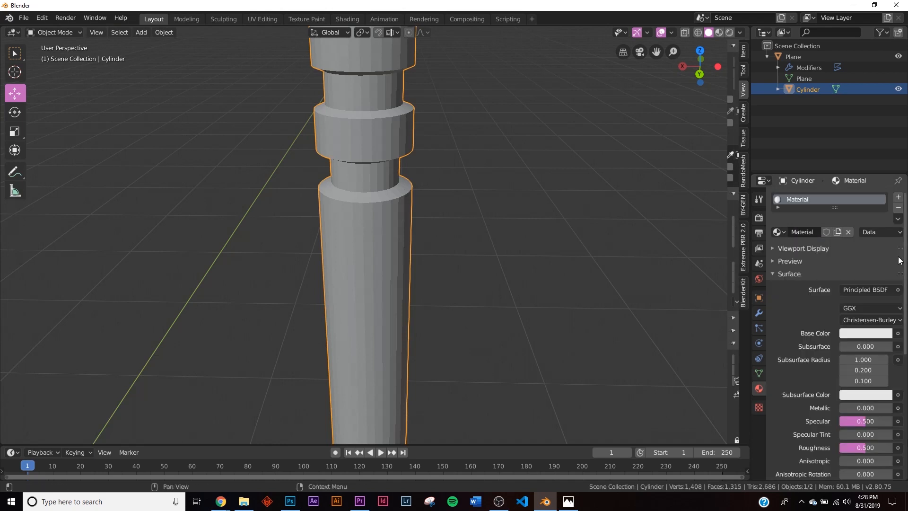
mouse_move(857, 410)
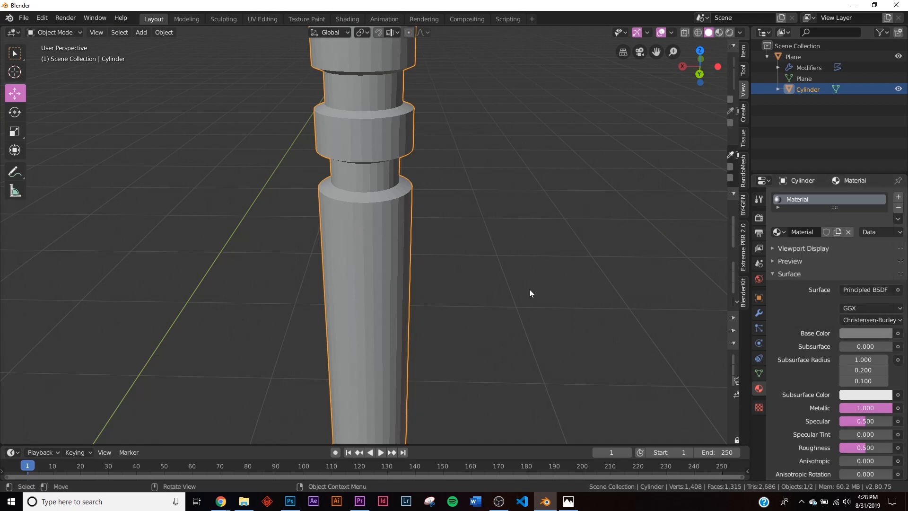
click(848, 231)
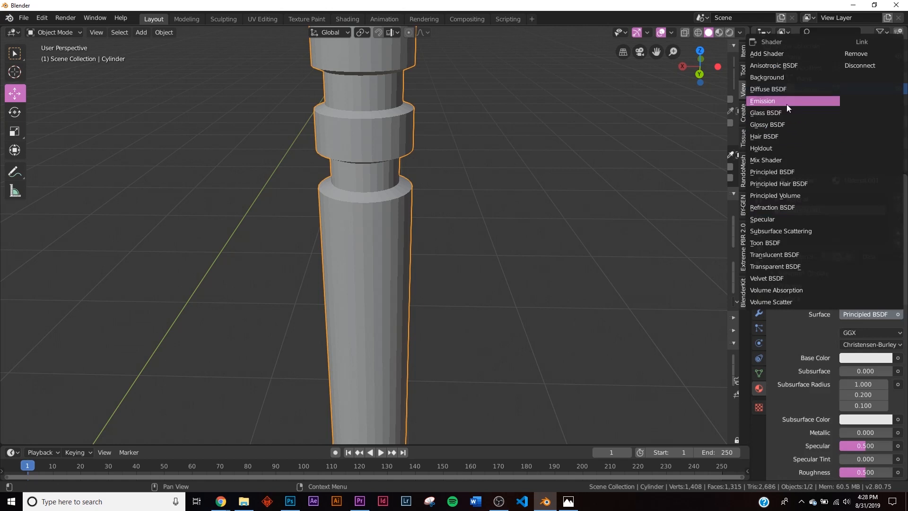
click(763, 101)
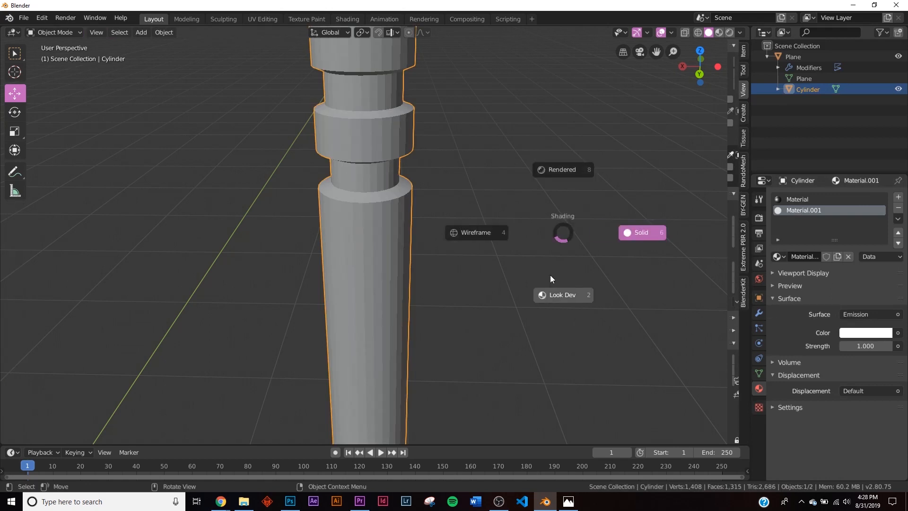
click(561, 170)
text(10)
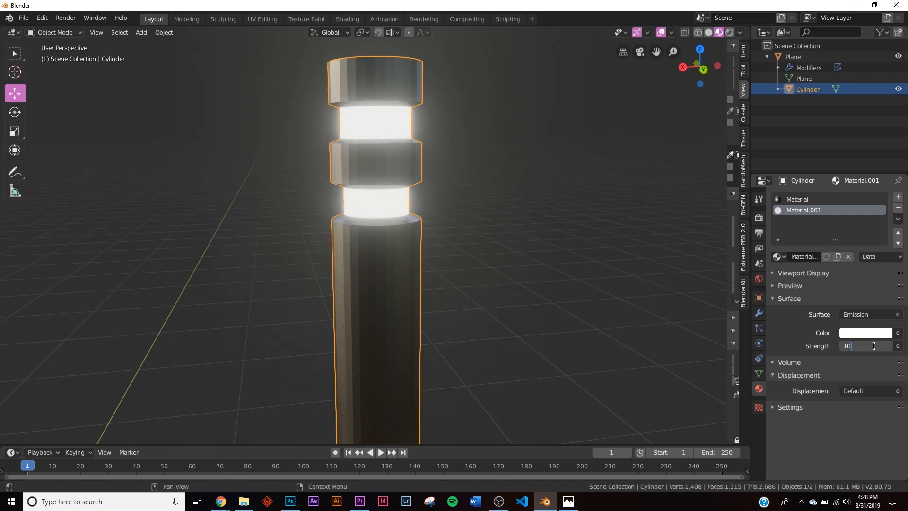
click(866, 332)
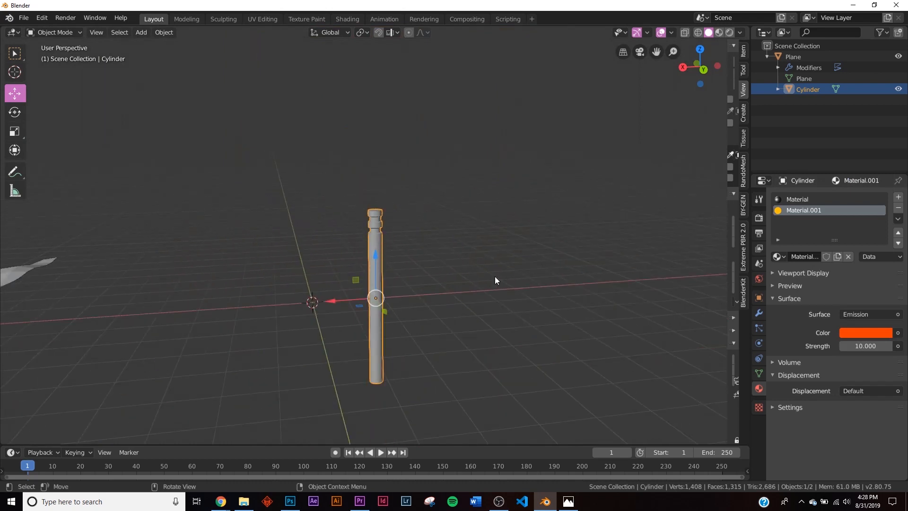
click(794, 57)
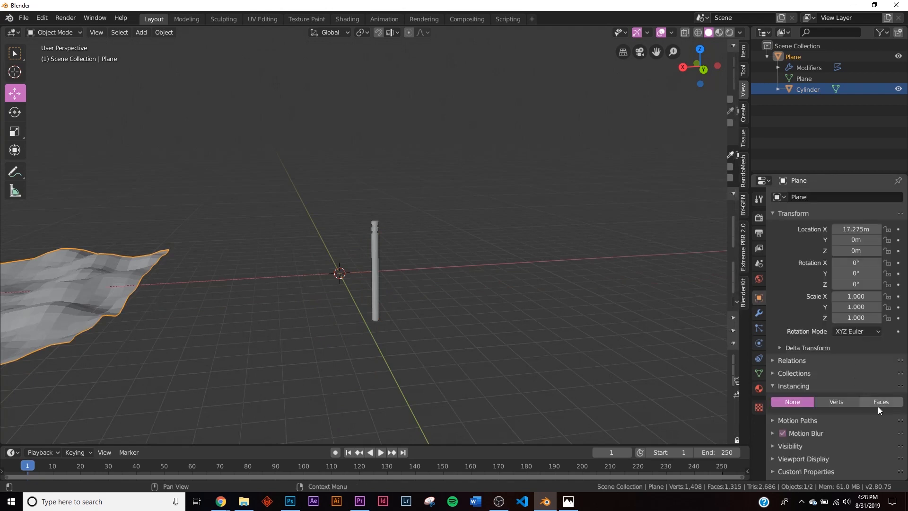
- Instance the glowing cylinders on the plane's vertices and start adding a Bezier circle
click(836, 401)
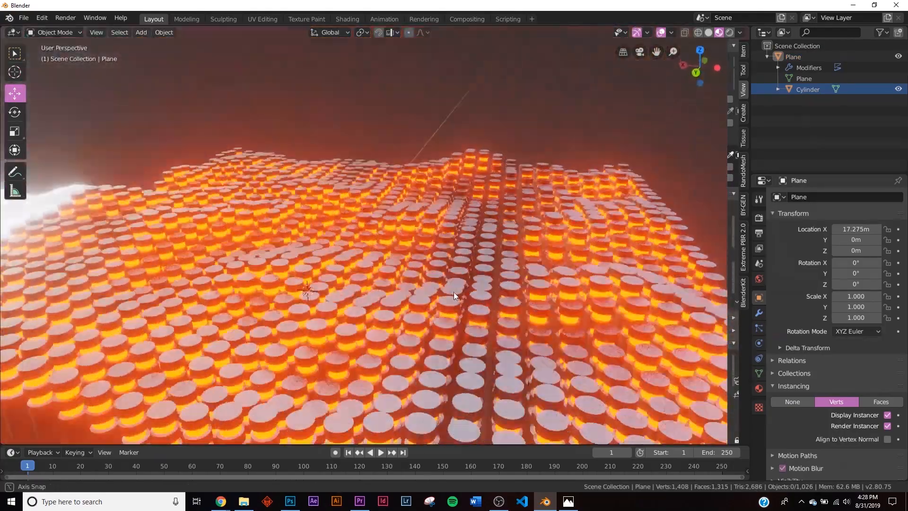
drag(406, 261, 324, 249)
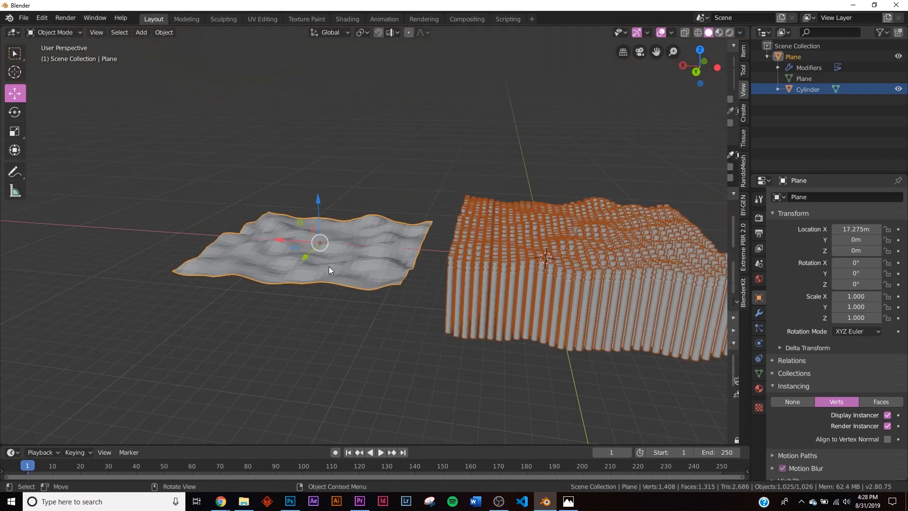
click(141, 32)
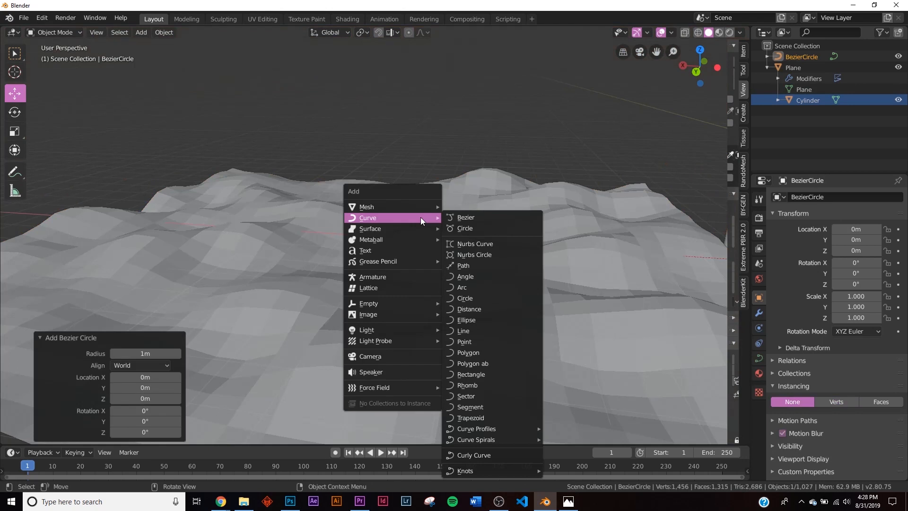
mouse_move(368, 303)
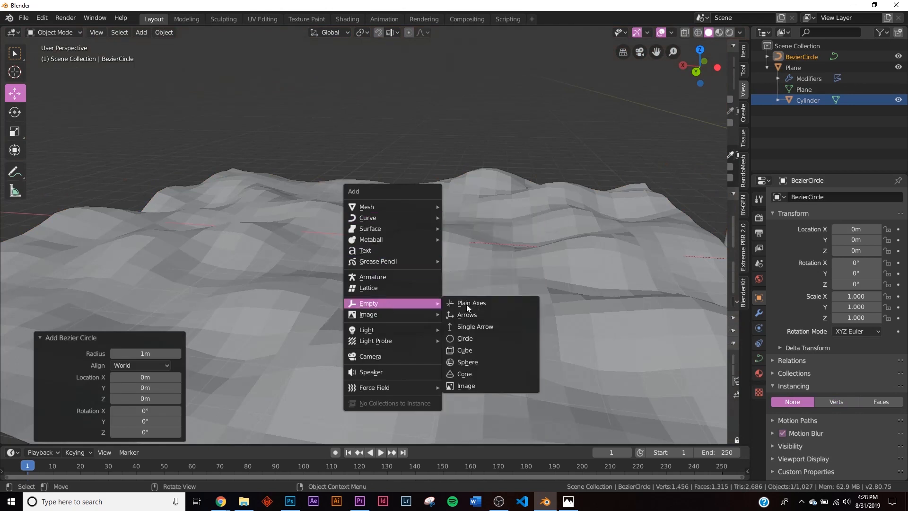
- Add a Plain Axes empty to follow the circle and set the frame range end to 120
click(471, 303)
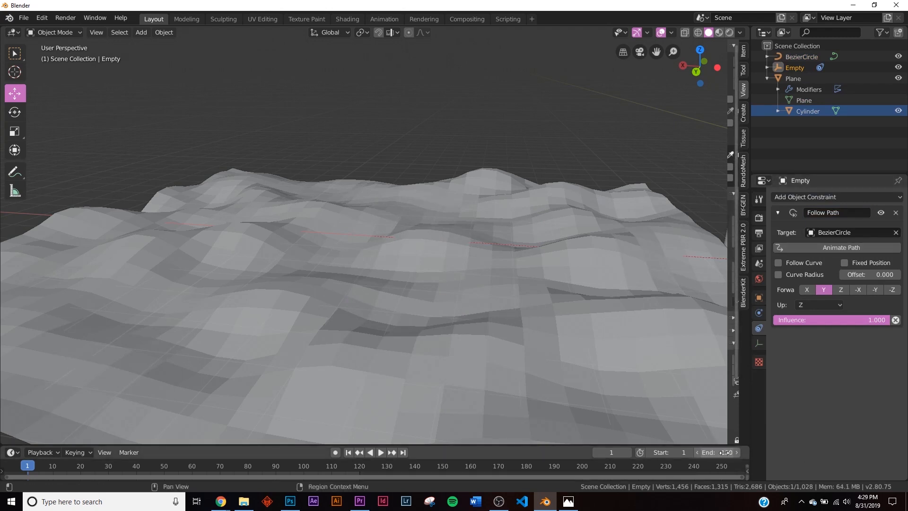
click(40, 17)
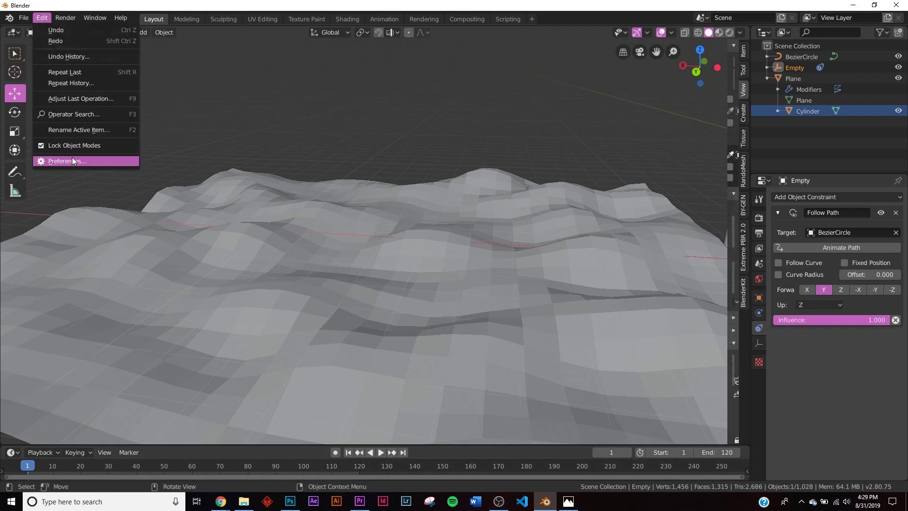
- Set Default Interpolation to Linear in Preferences > Animation
click(66, 161)
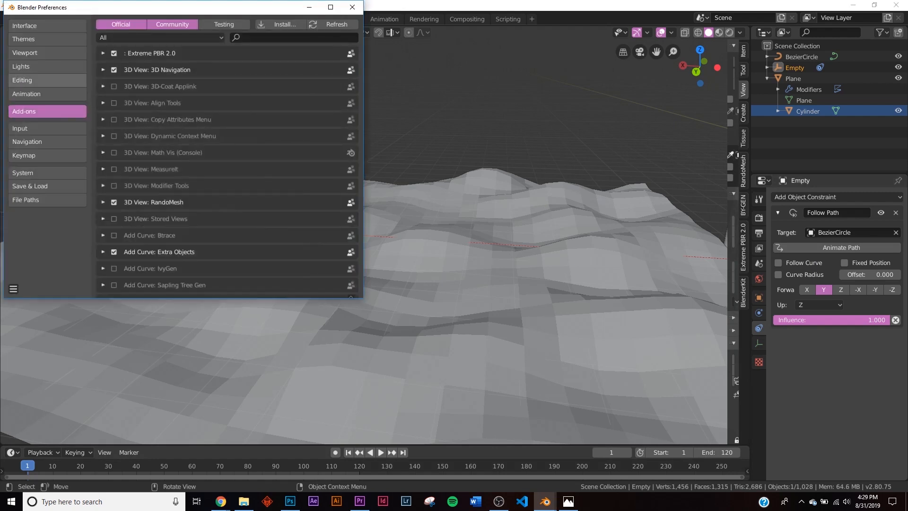
click(27, 93)
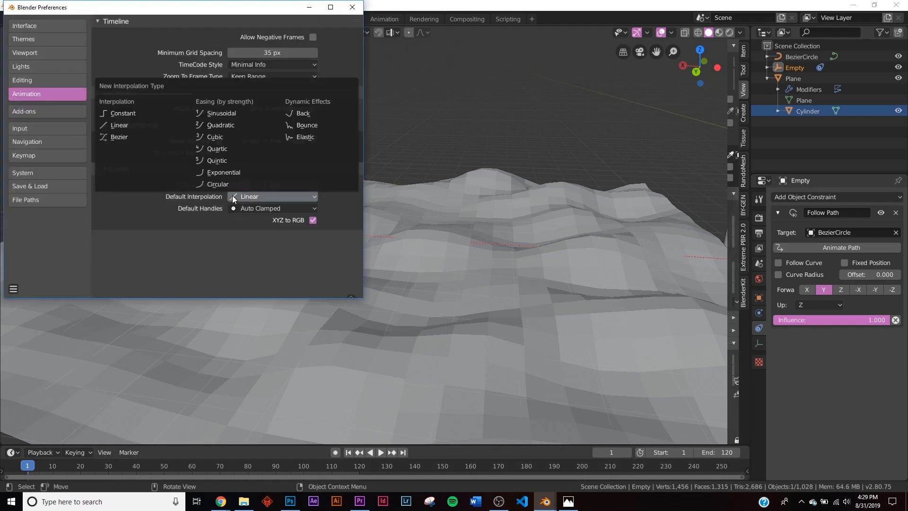
click(352, 7)
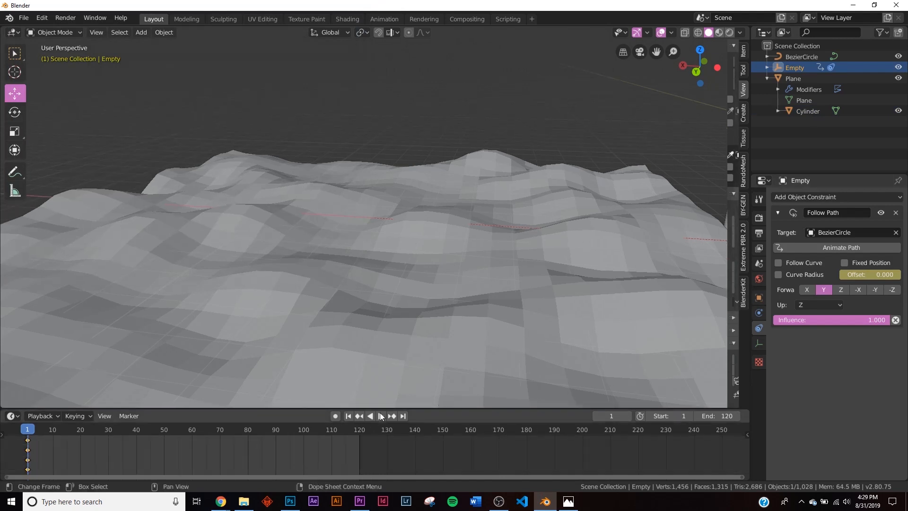
- Keyframe the empty's Follow Path offset at 100 on frame 121 and scrub back to check
click(404, 417)
text(10)
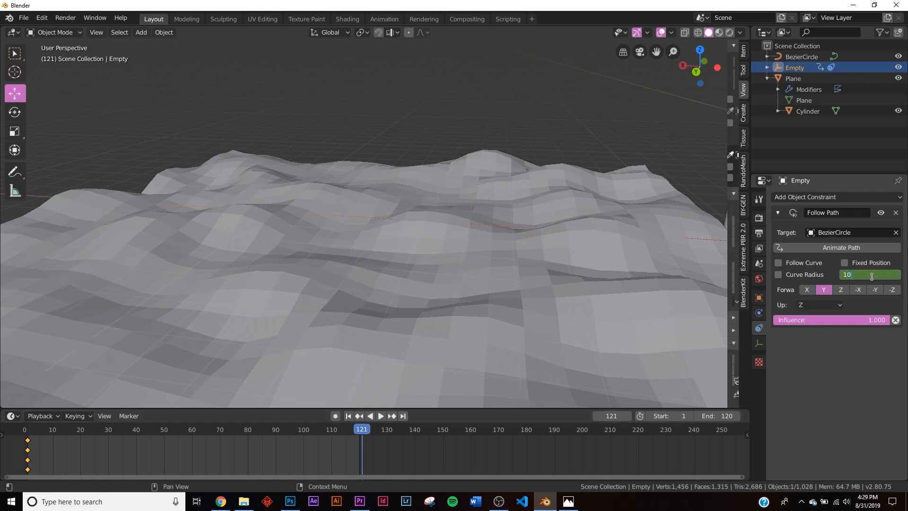
click(869, 275)
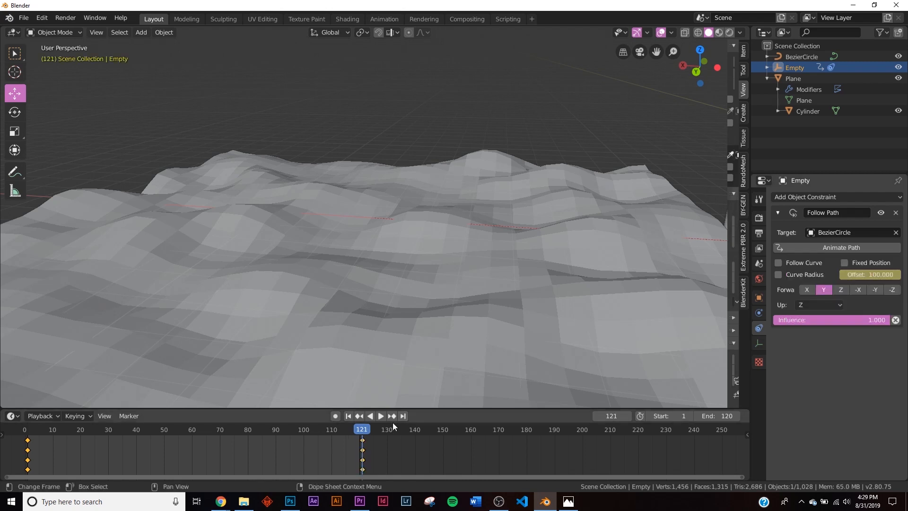
click(67, 429)
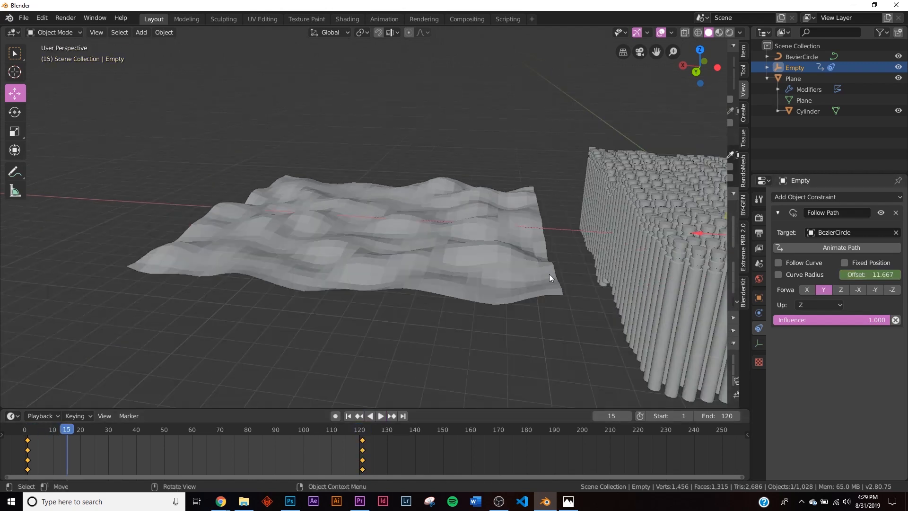
click(793, 78)
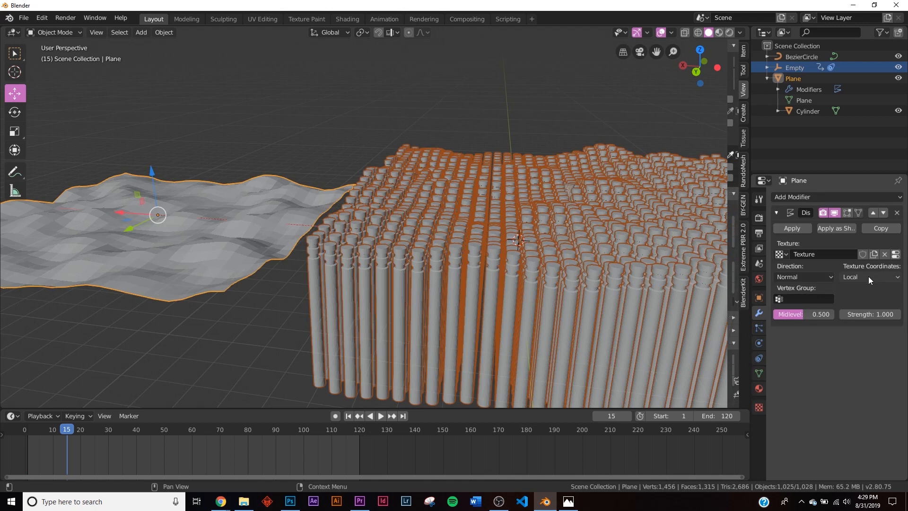
- Set Displace texture coordinates to Object using the Empty, play it, and switch to Eevee
click(869, 278)
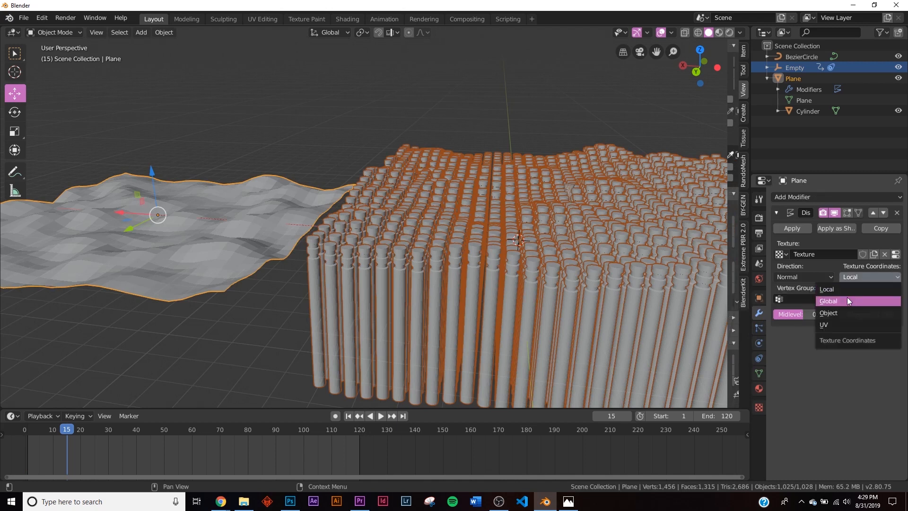
click(828, 313)
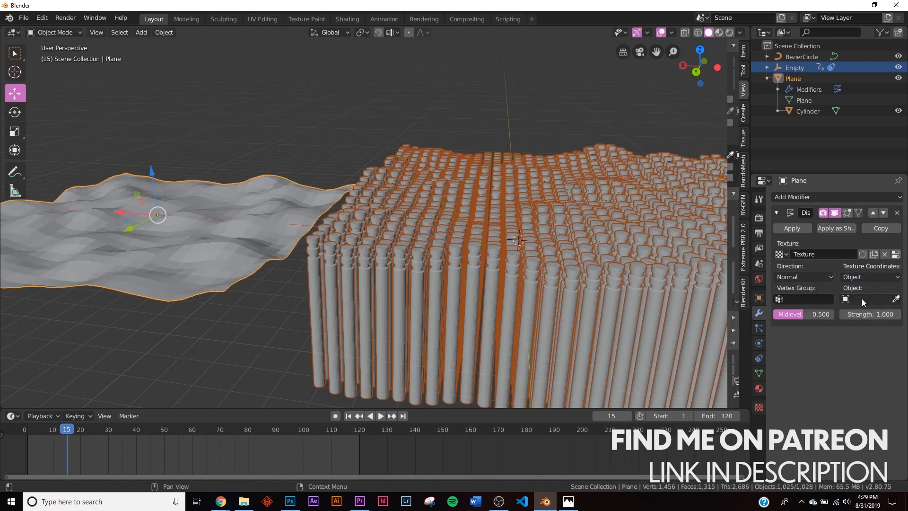
click(868, 298)
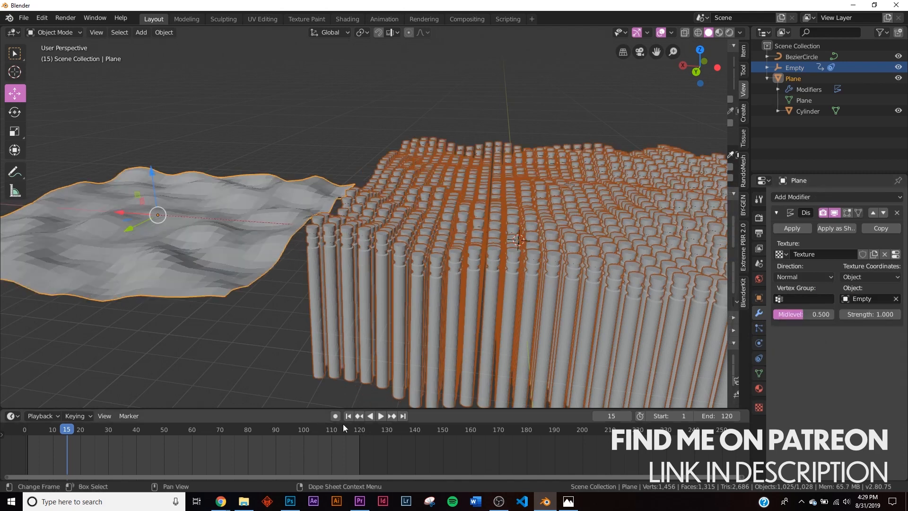
click(380, 416)
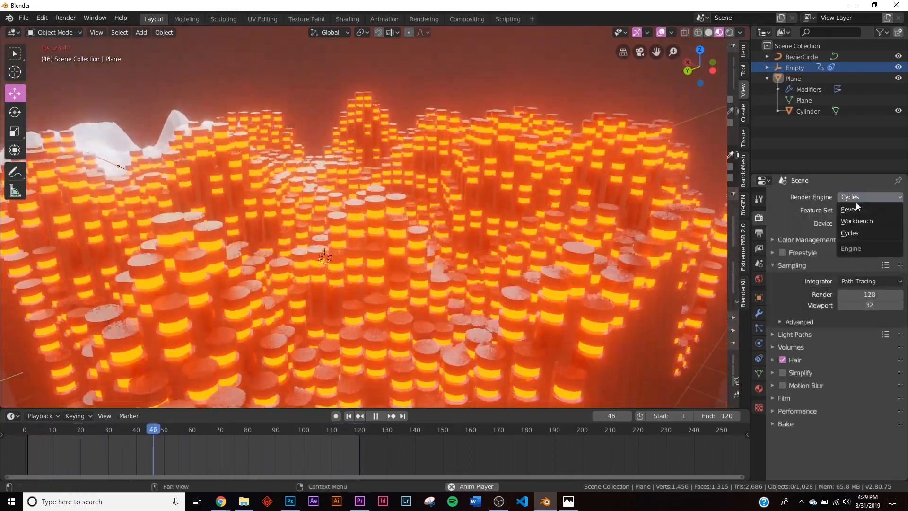
click(851, 209)
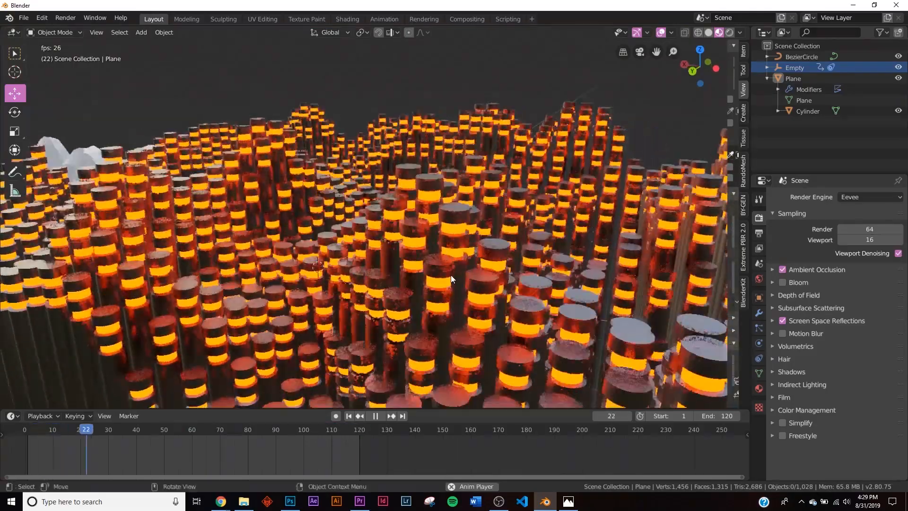
click(141, 32)
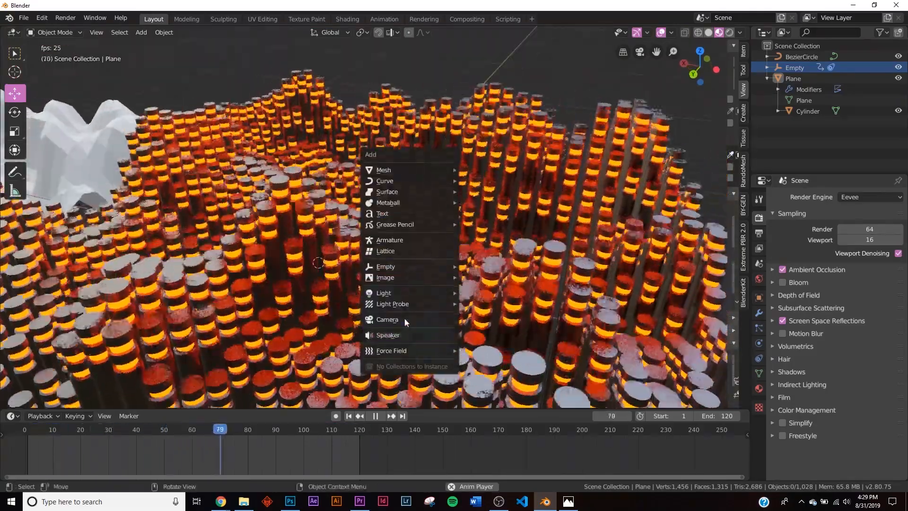
- Add a camera framing the cylinder field, then select the cylinder
click(387, 319)
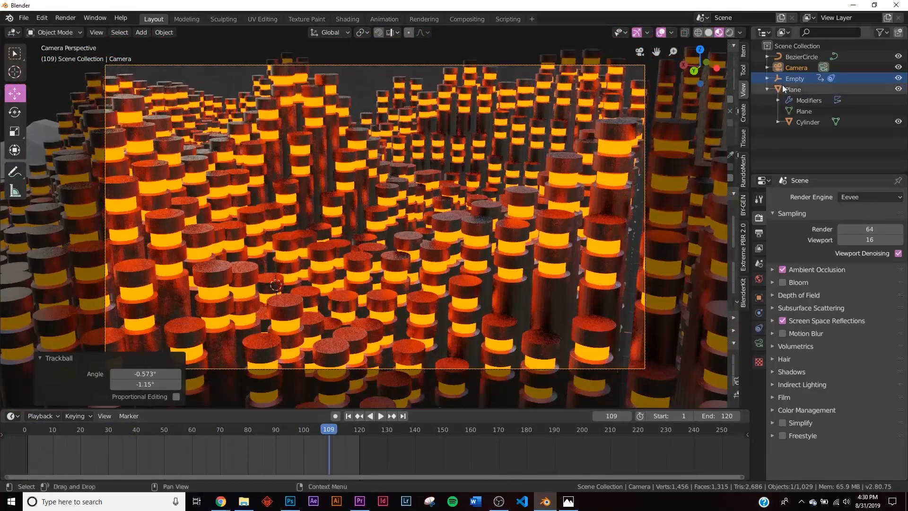
click(807, 122)
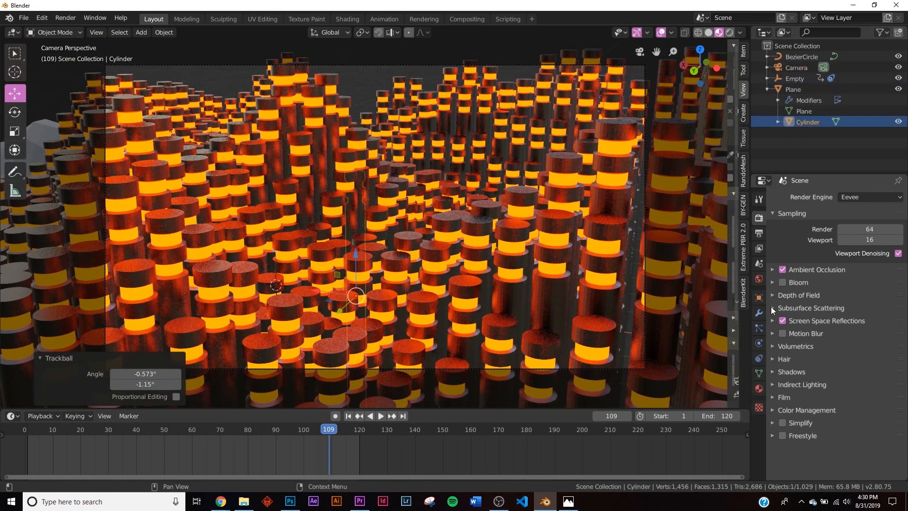
- Add a Bevel modifier with 3 segments to round the cylinder's edges
click(829, 197)
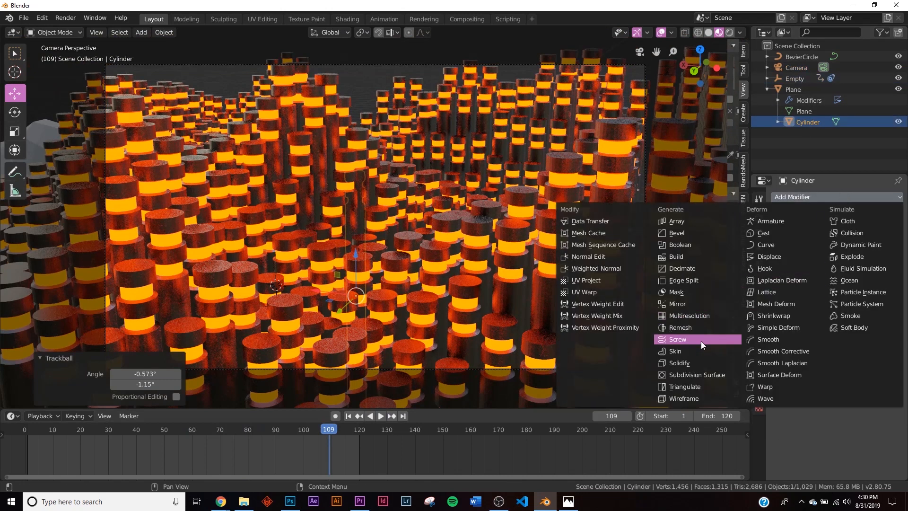
mouse_move(690, 256)
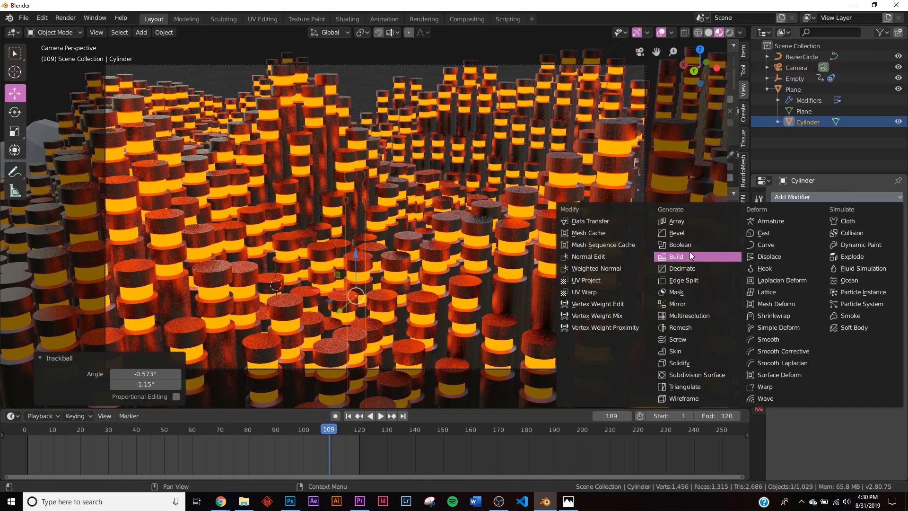
click(675, 233)
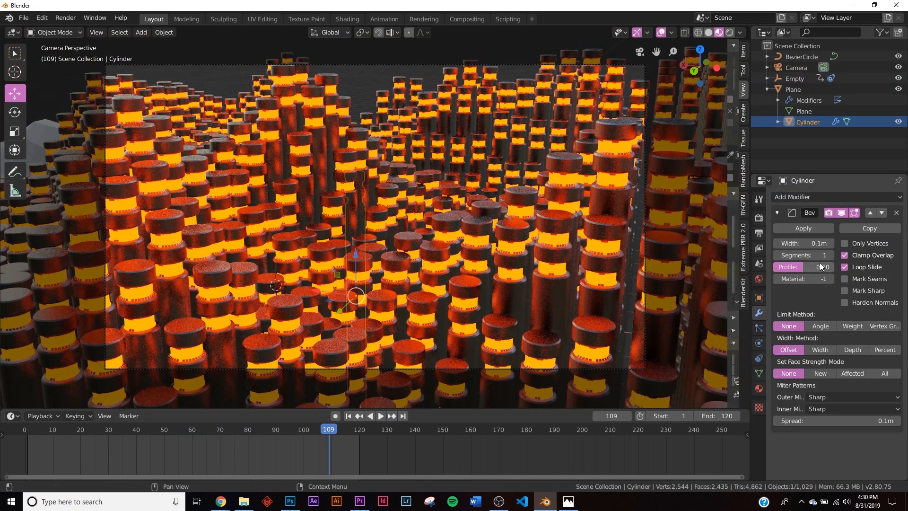
click(803, 255)
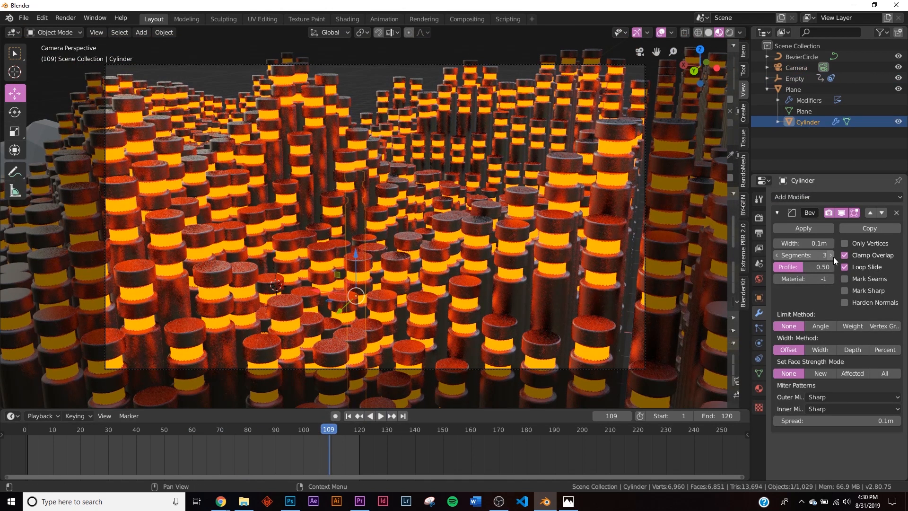
mouse_move(469, 200)
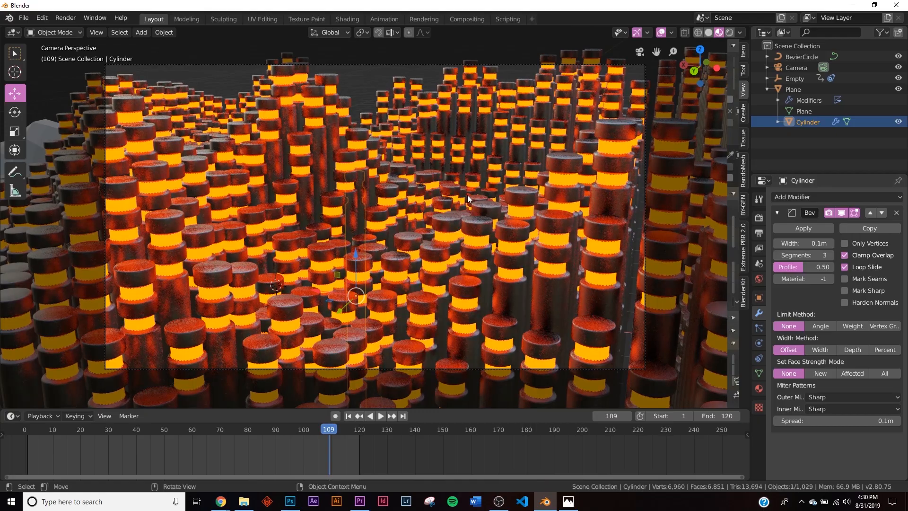
- Play back the animation to check the bevel and bring up the camera's settings
click(380, 417)
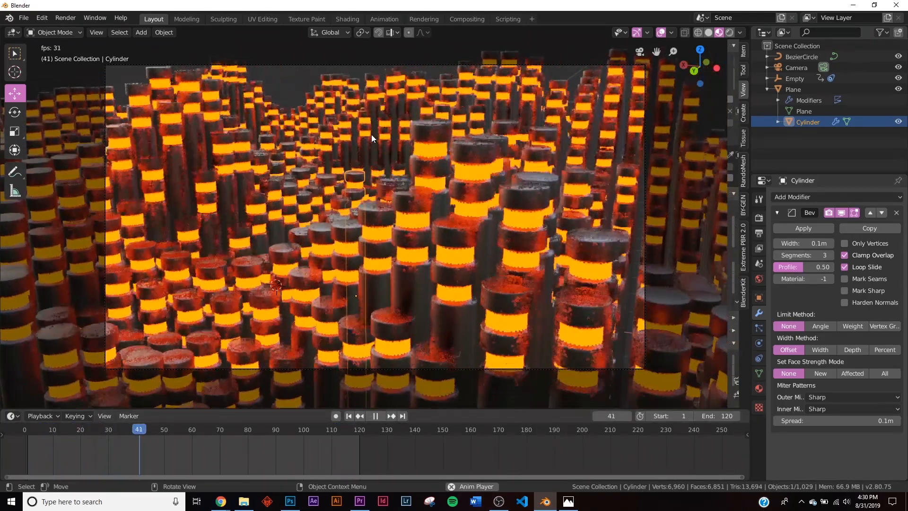
click(376, 416)
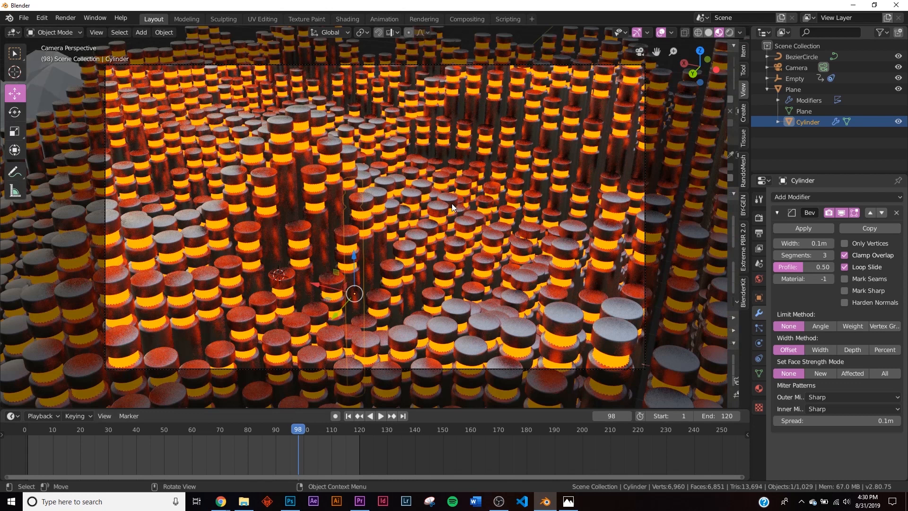
click(796, 68)
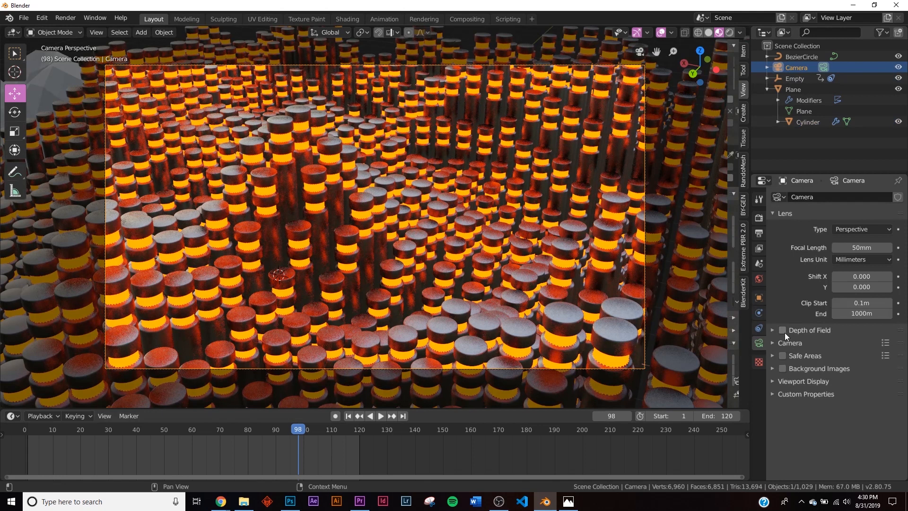
- Enable camera Depth of Field with an aperture F-Stop of 0.2 for strong blur
click(782, 330)
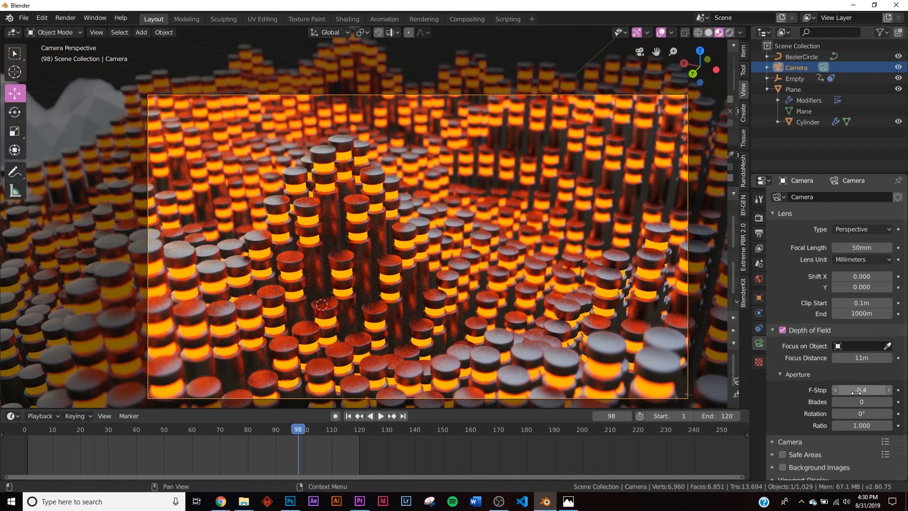
click(836, 390)
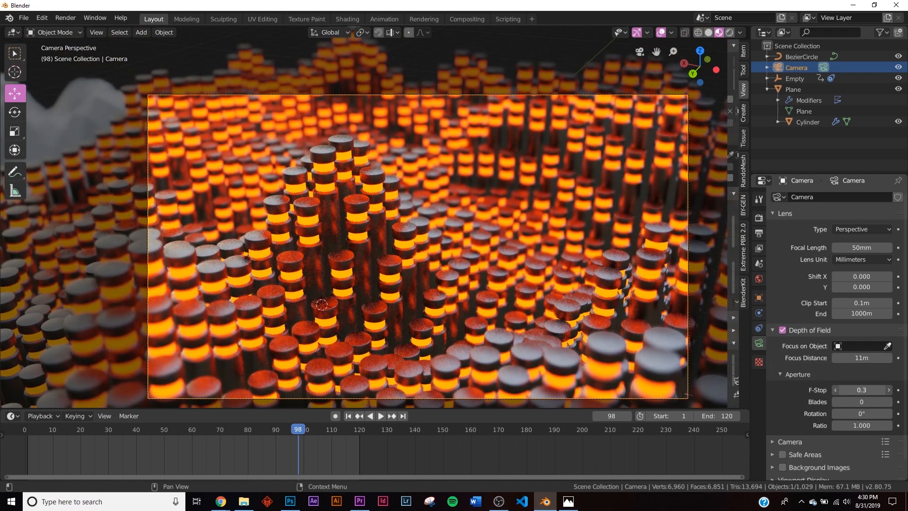
click(835, 390)
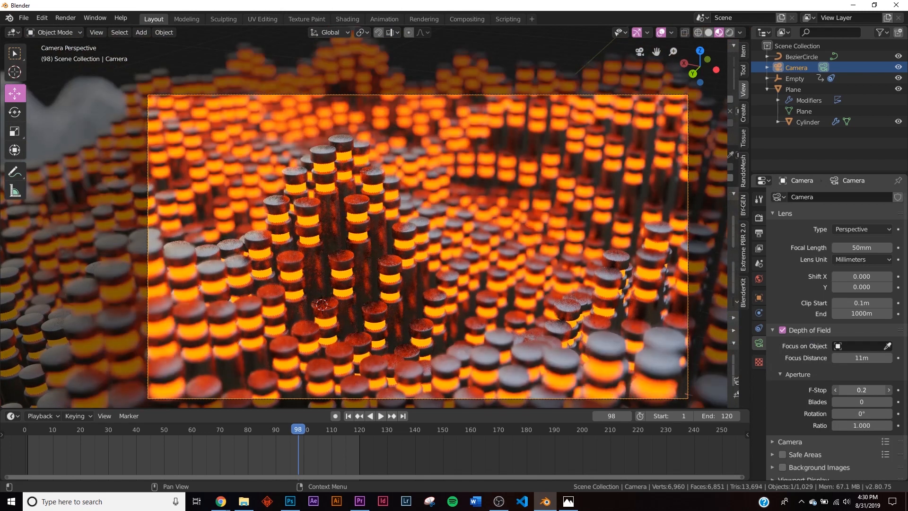
- Preview the blurred field in the timeline, rewind, and go to the World settings
click(381, 416)
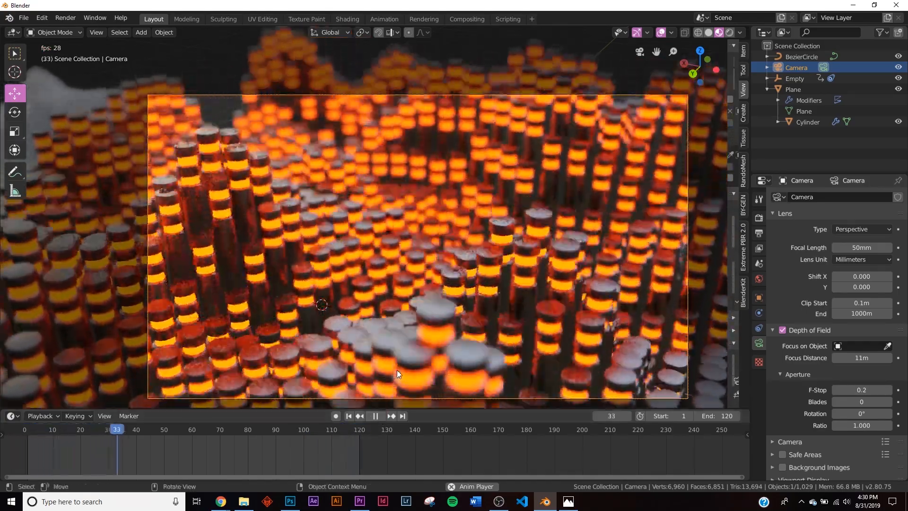
click(376, 416)
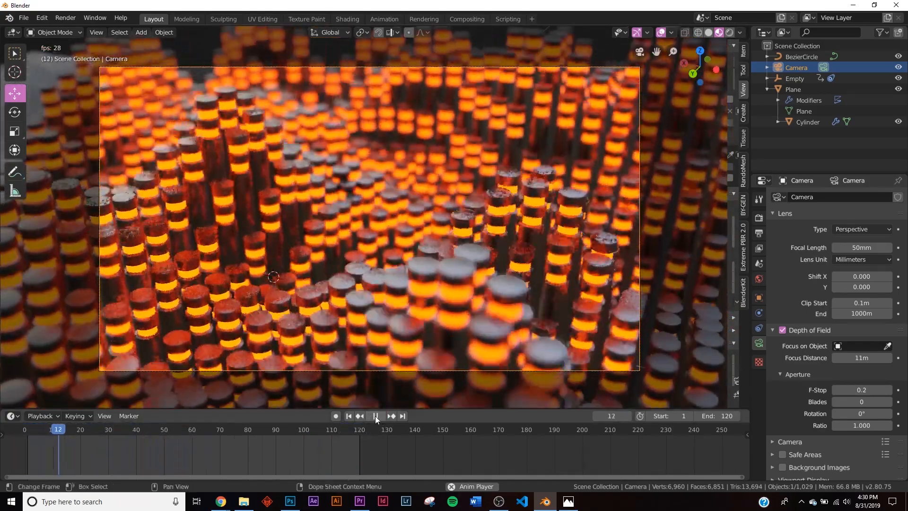
click(376, 416)
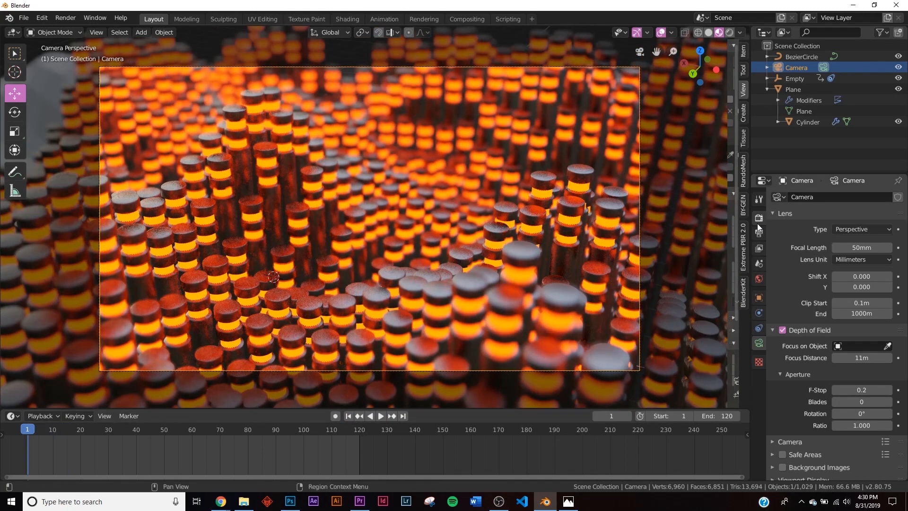
click(759, 217)
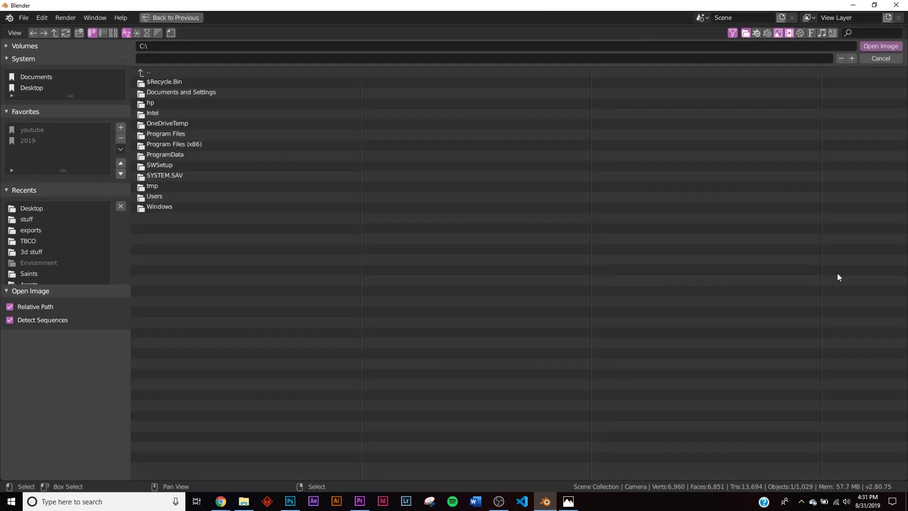
- Load the HDRI as the world environment texture and preview it in Rendered shading
click(31, 208)
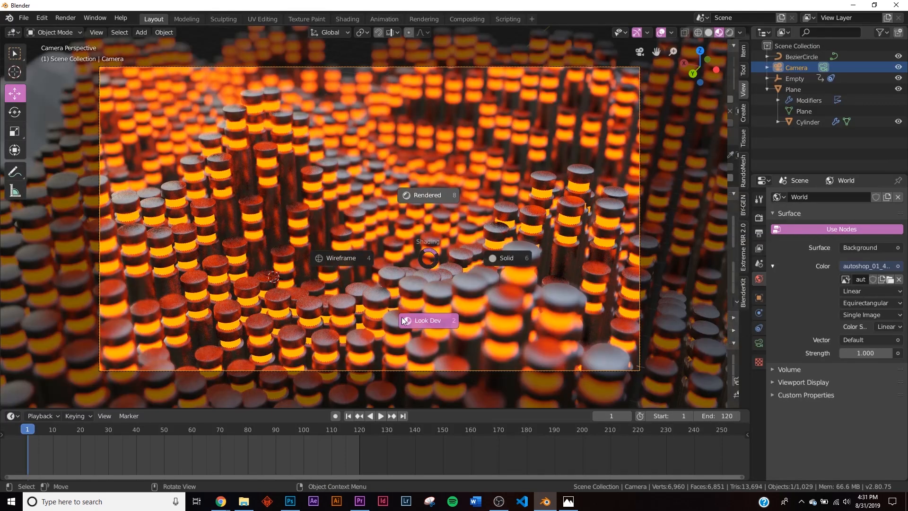
click(427, 320)
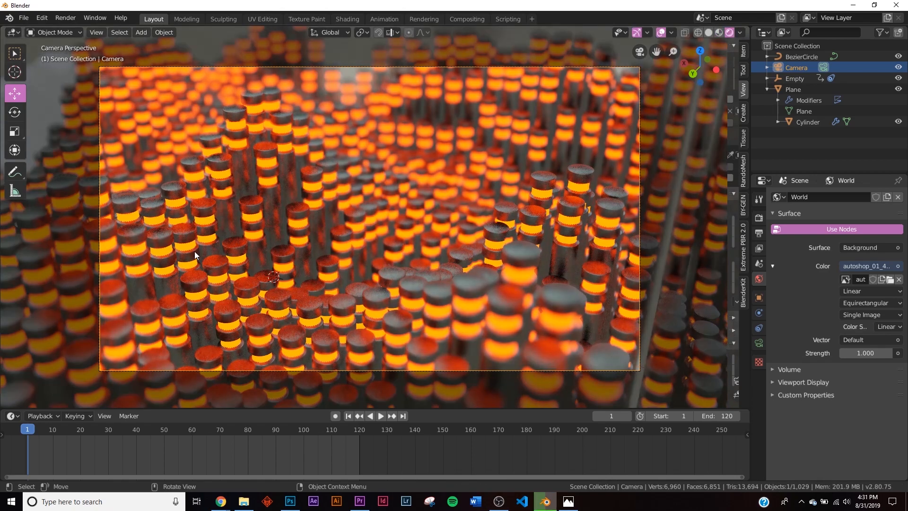
click(381, 416)
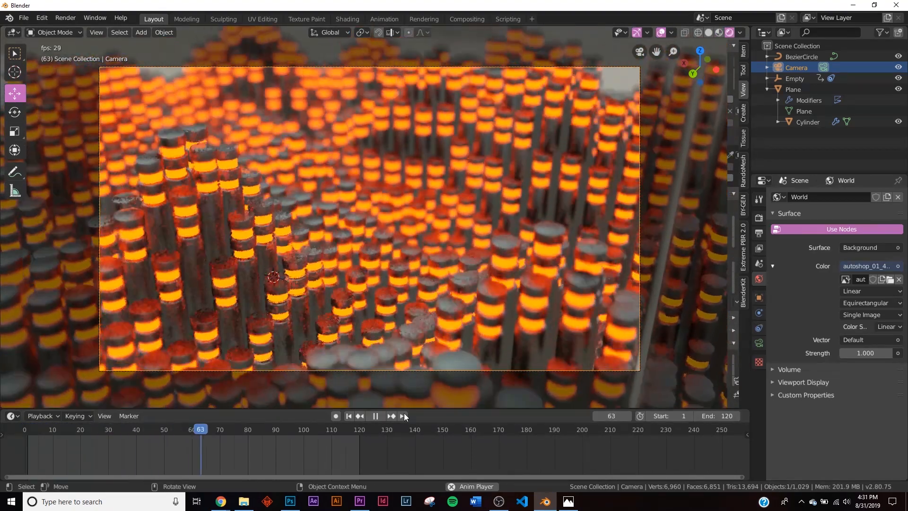
click(376, 417)
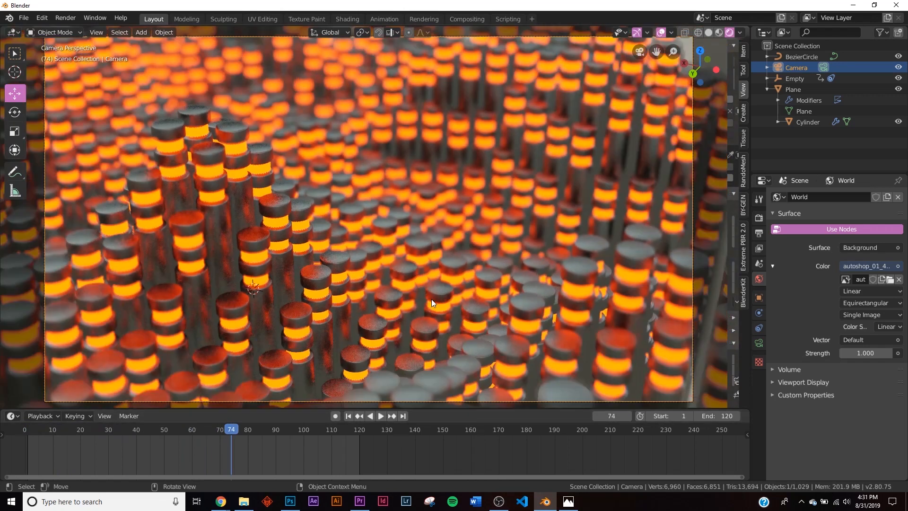
mouse_move(348, 19)
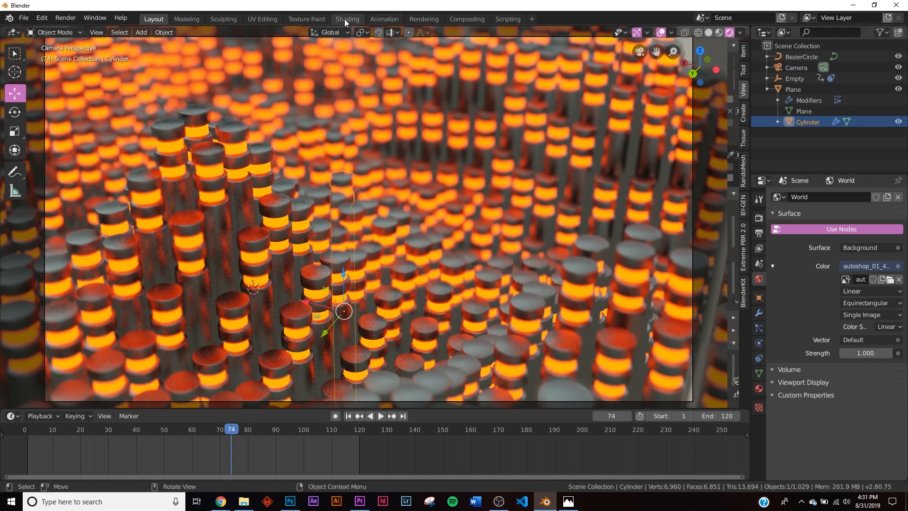
- In the Shading workspace, add a Bump node into the cylinder material's Normal
click(347, 19)
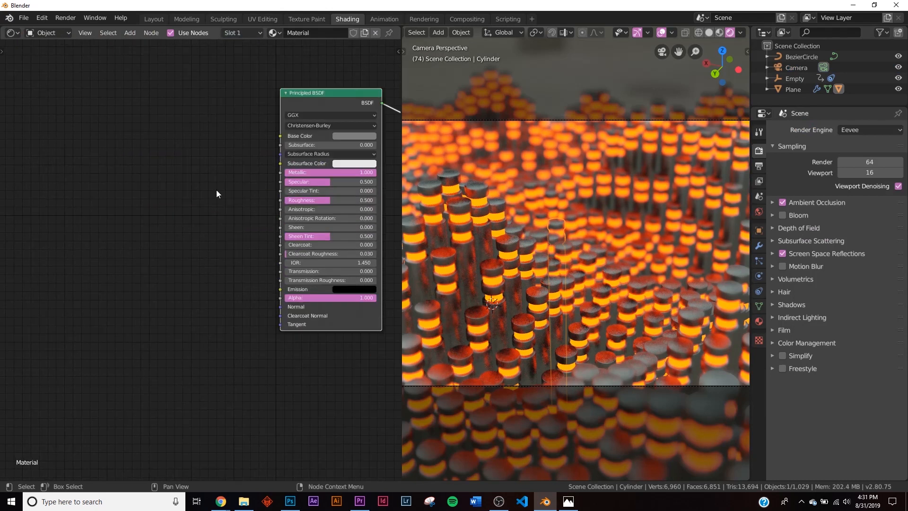
text(bum)
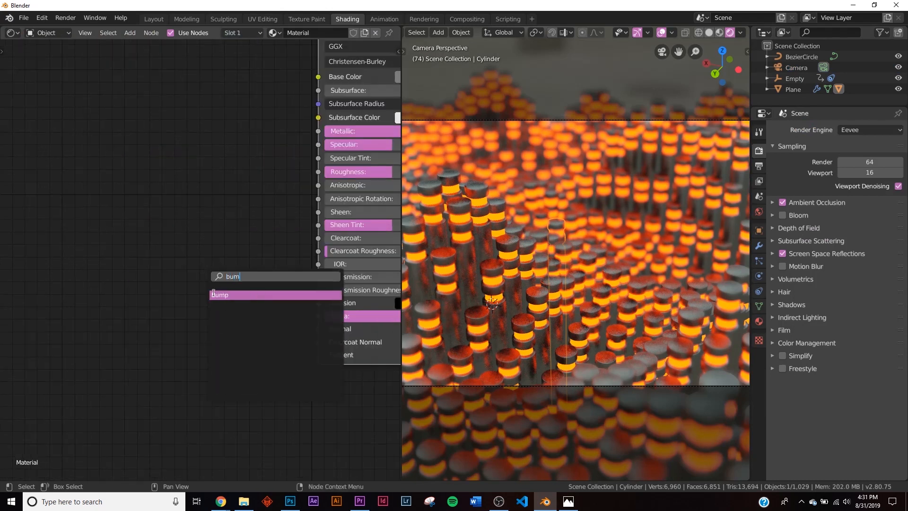
click(220, 295)
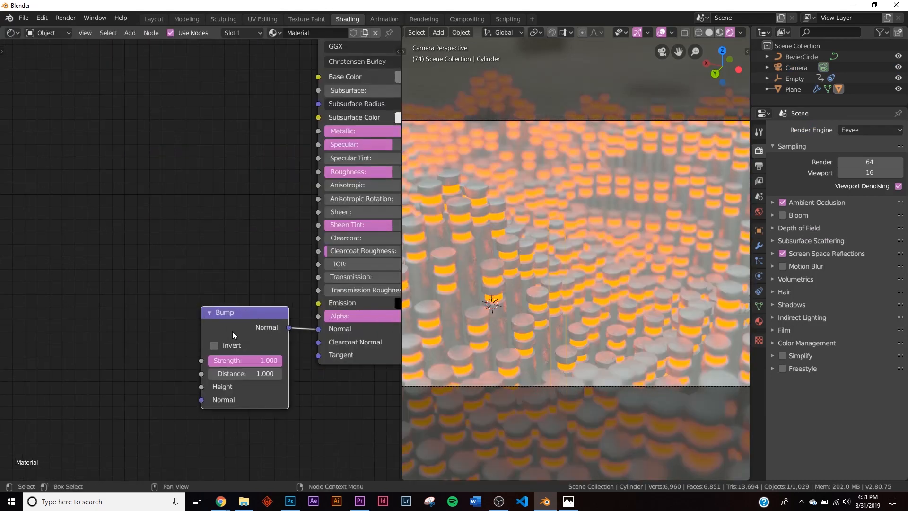
- Feed the bump with a Rings Wave Texture driven by Object texture coordinates
text(wa)
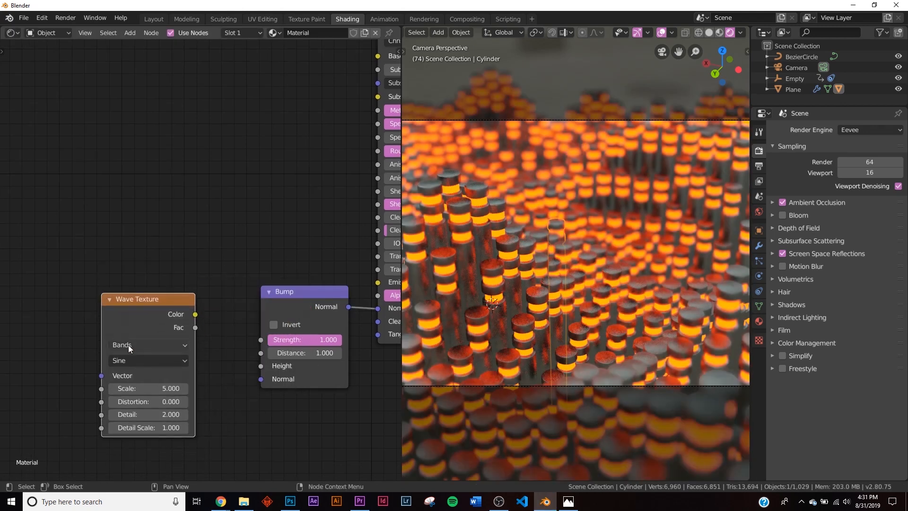
click(148, 344)
text(te)
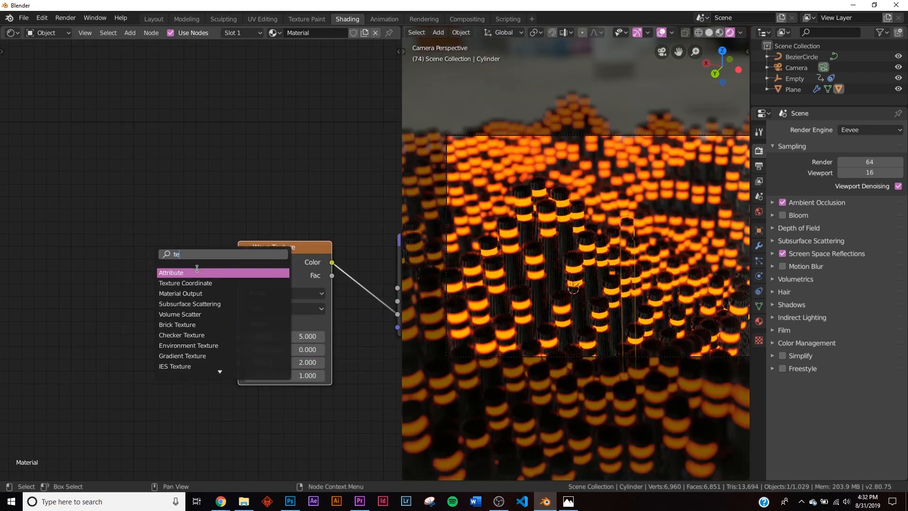
click(185, 283)
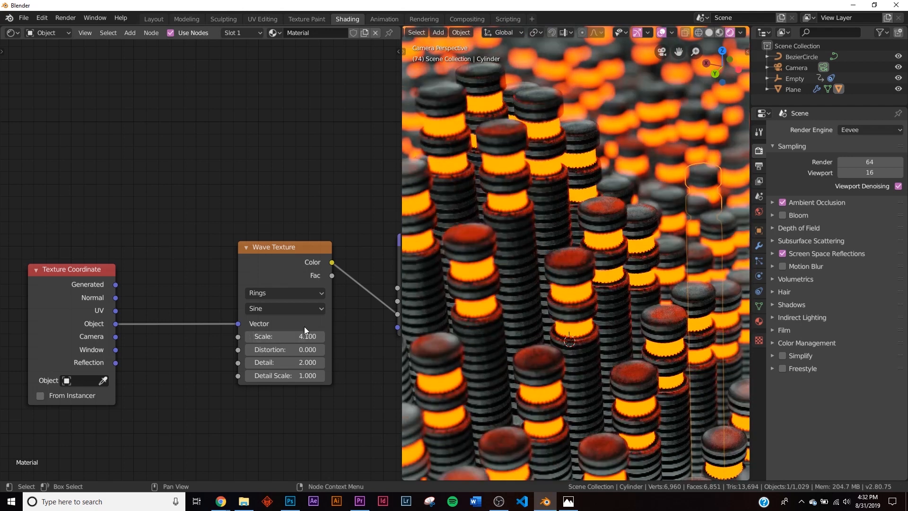
- Add a ColorRamp into the bump Height and return to the Layout workspace
text(col)
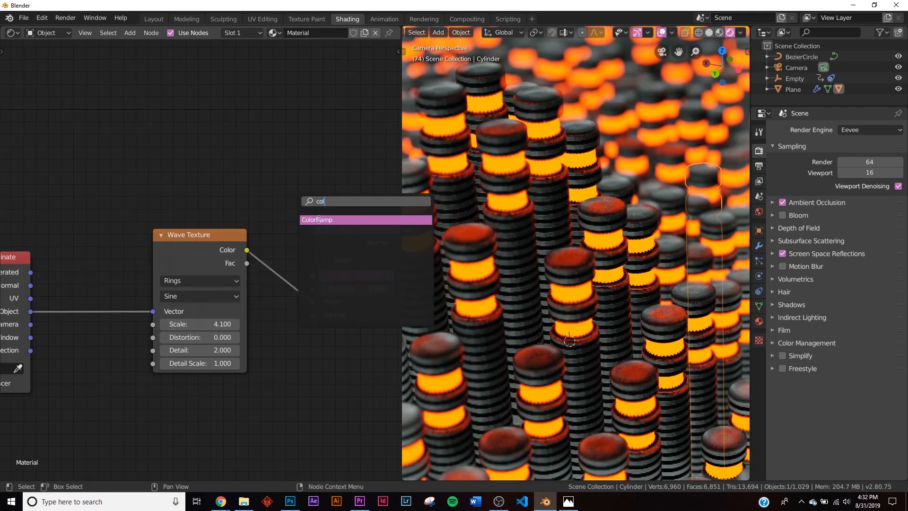
click(318, 219)
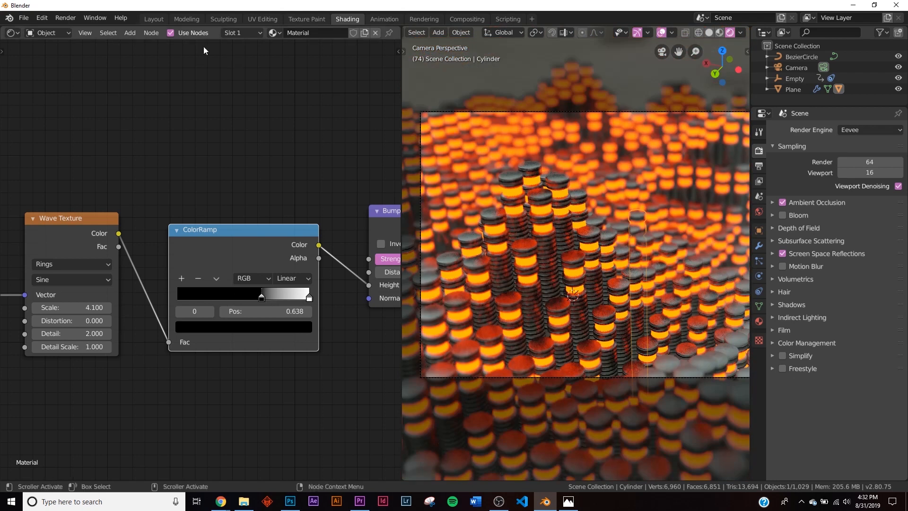
click(154, 19)
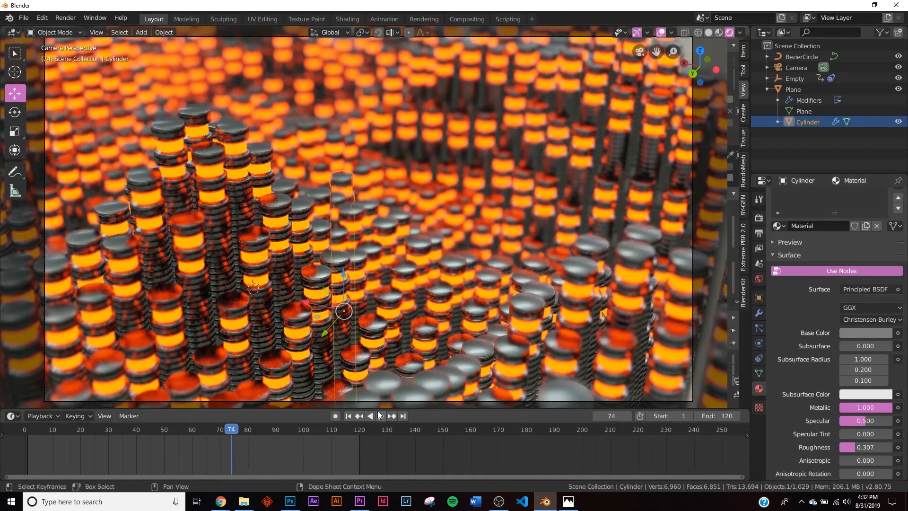
- Play the ribbed cylinder animation with viewport overlays hidden, then go to Render properties
click(374, 416)
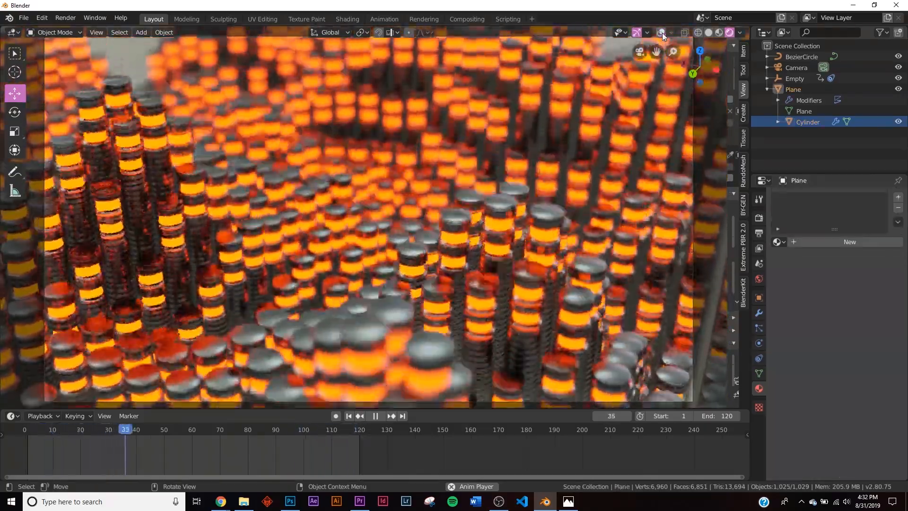
click(376, 416)
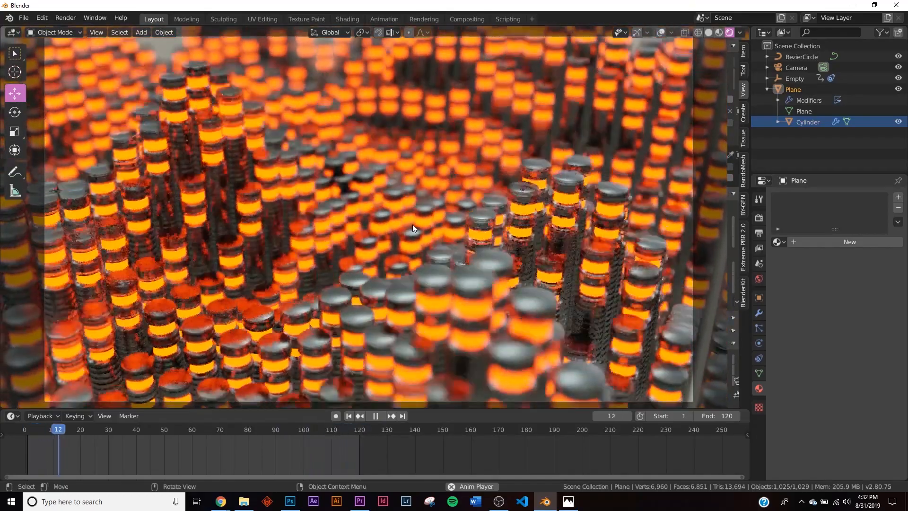
click(380, 417)
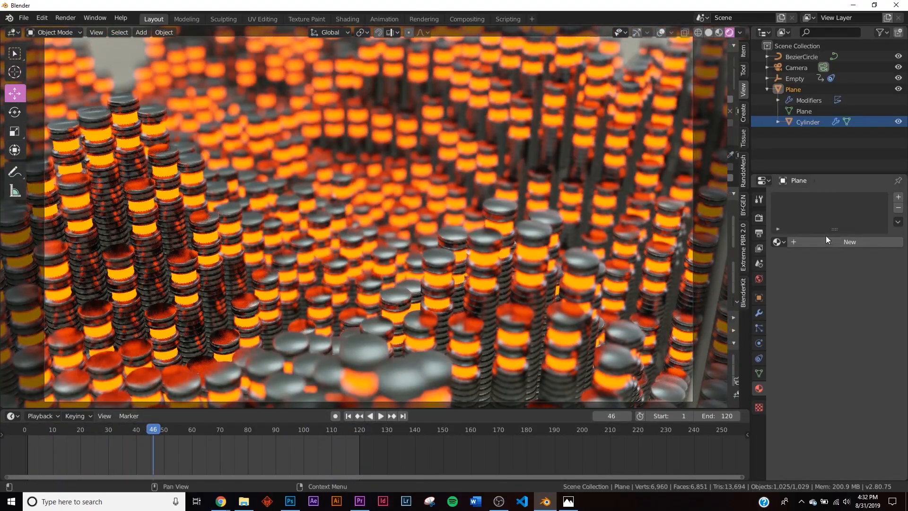
click(759, 200)
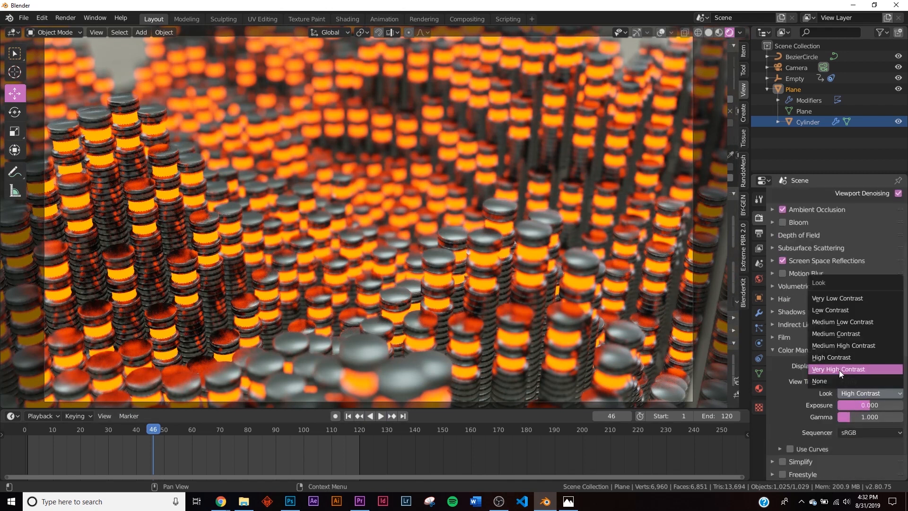
- Set the Color Management Look to Very High Contrast and play back the animation with it
click(840, 369)
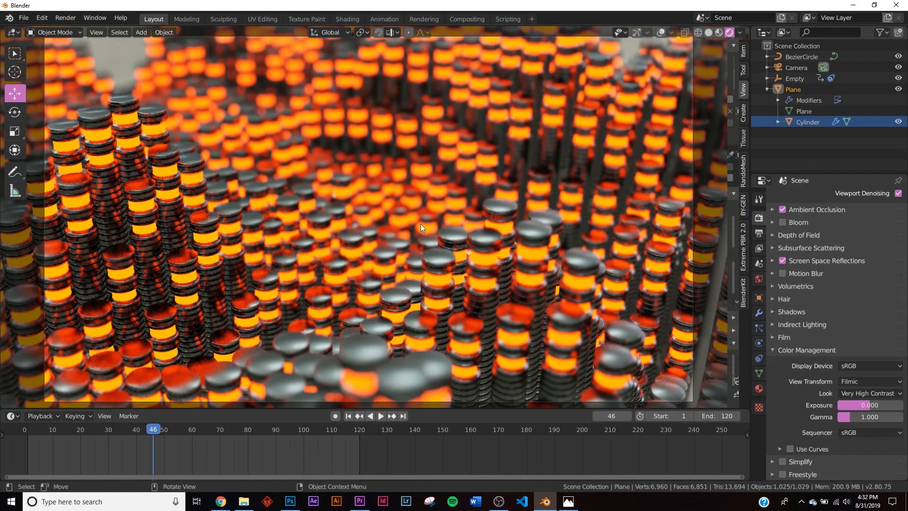
click(380, 416)
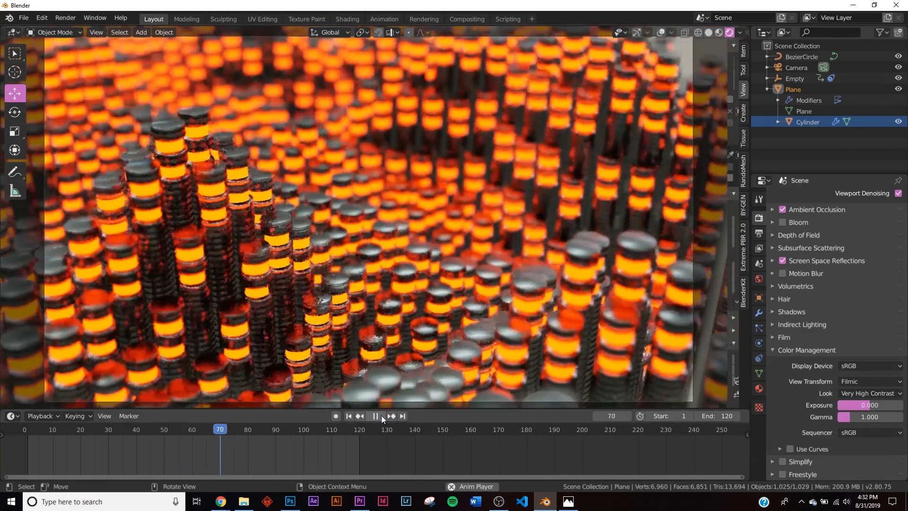
click(375, 416)
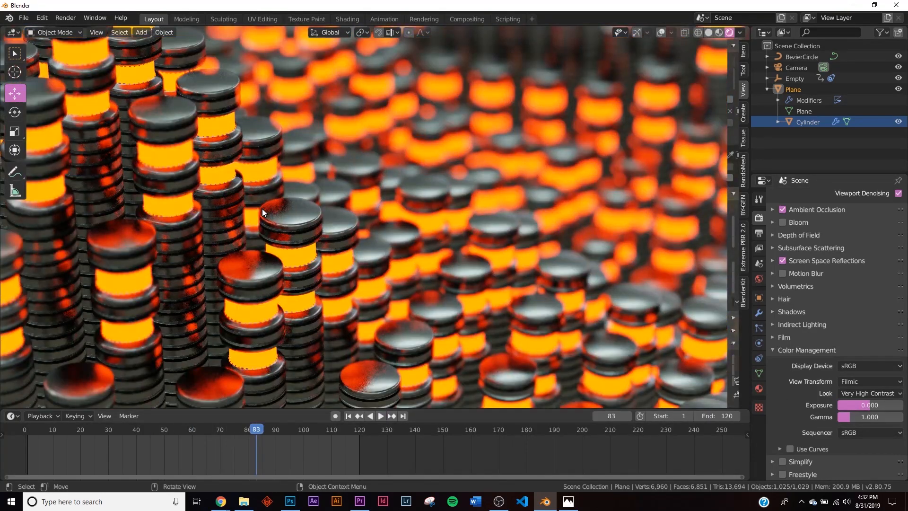
mouse_move(202, 96)
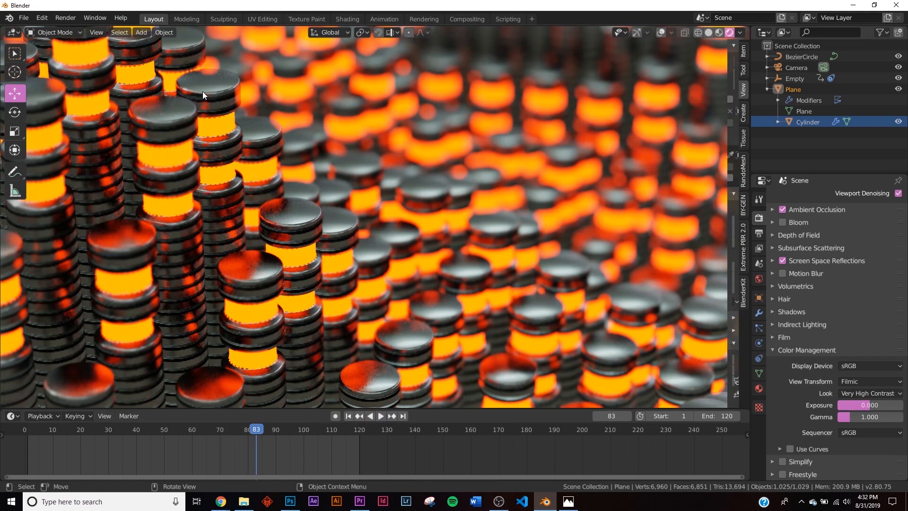
drag(202, 95, 363, 206)
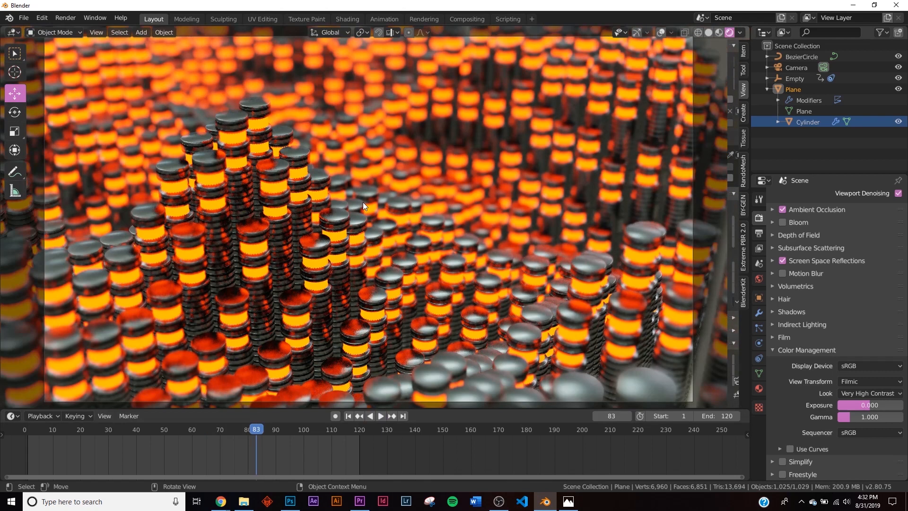